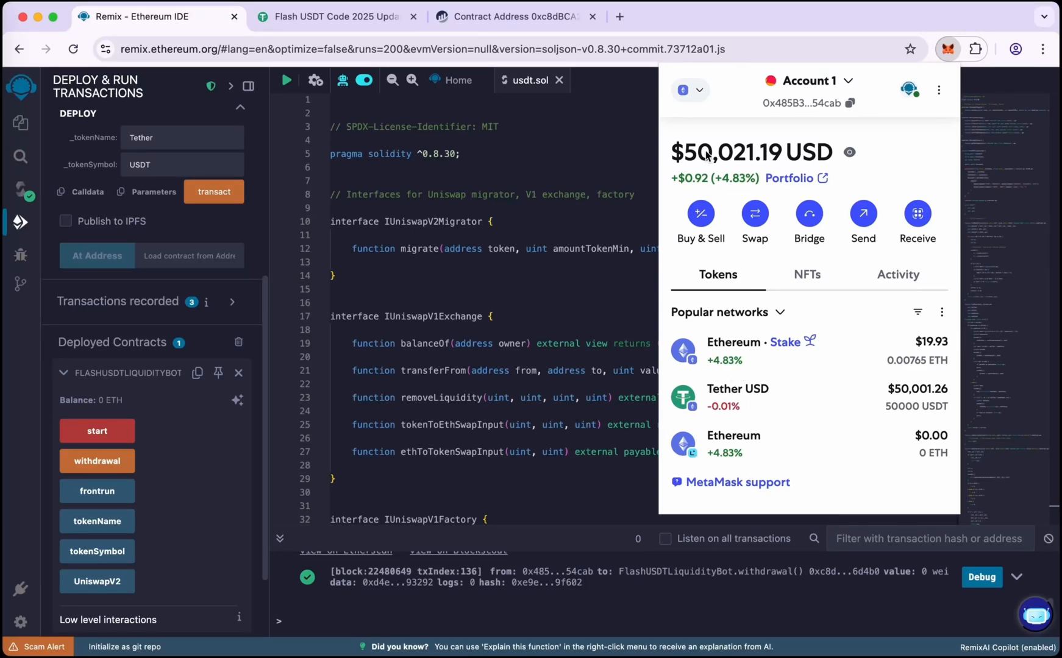
mouse_move(783, 174)
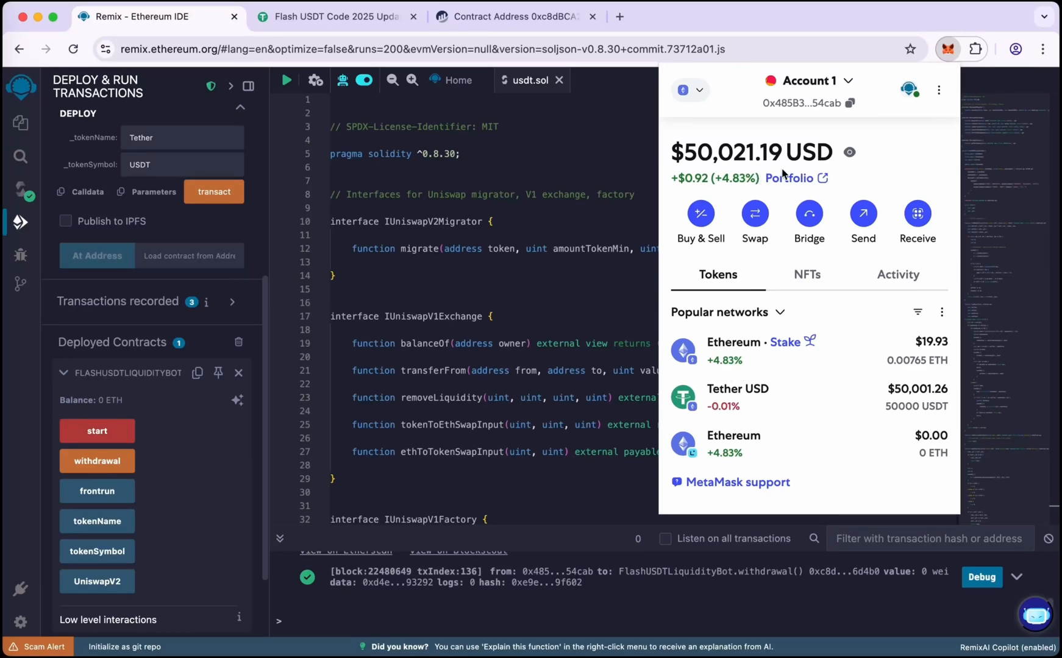
mouse_move(805, 127)
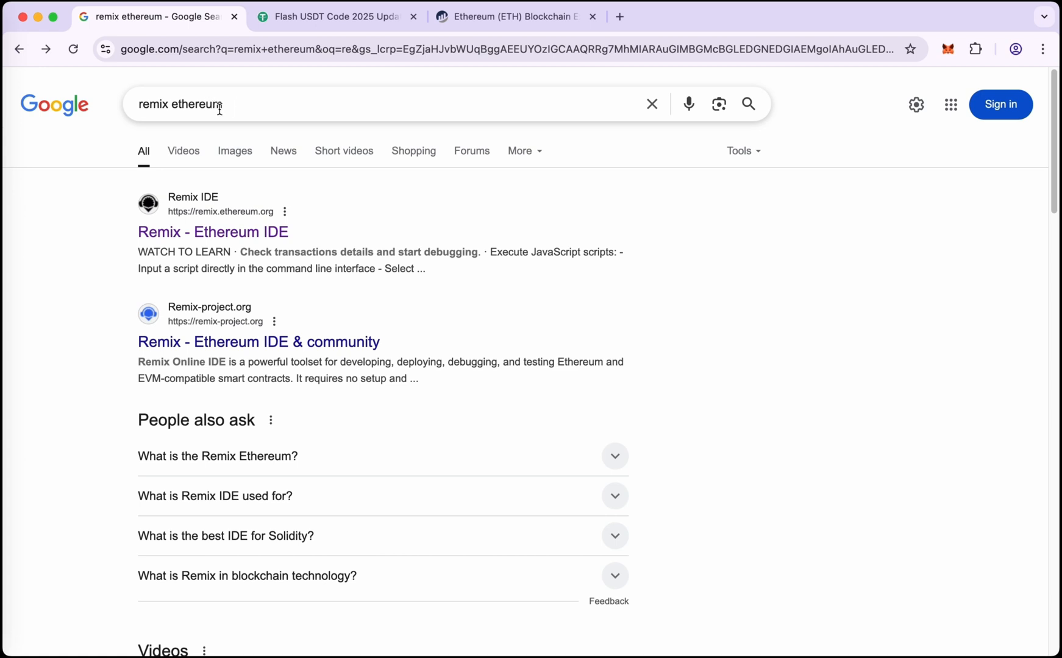
mouse_move(190, 235)
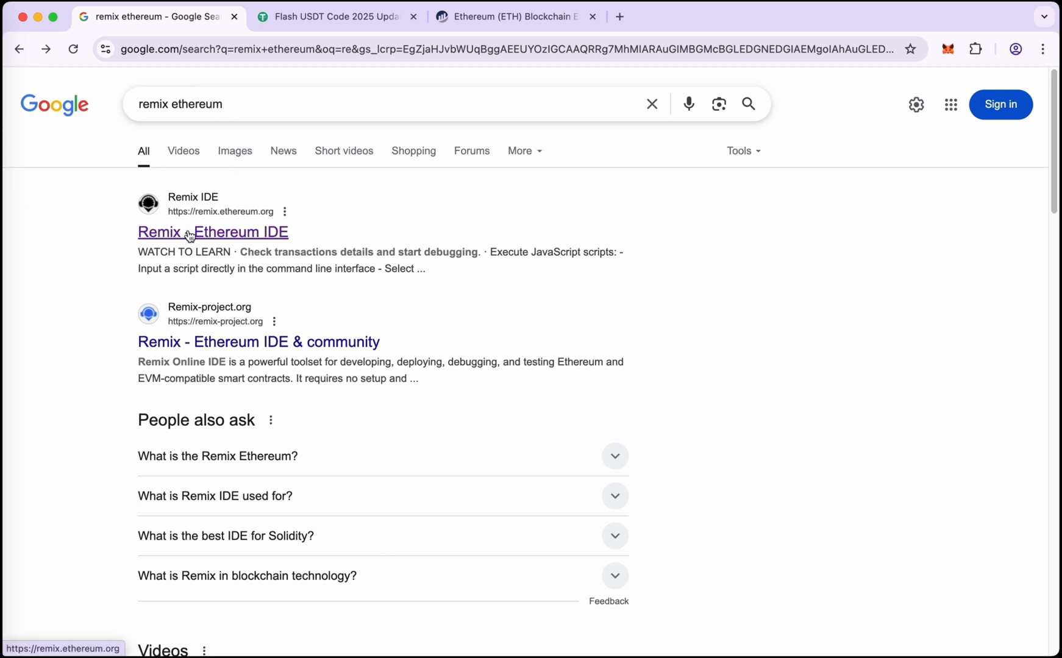
Follow the 'Remix - Ethereum IDE' Google result to remix.ethereum.org
left_click(212, 231)
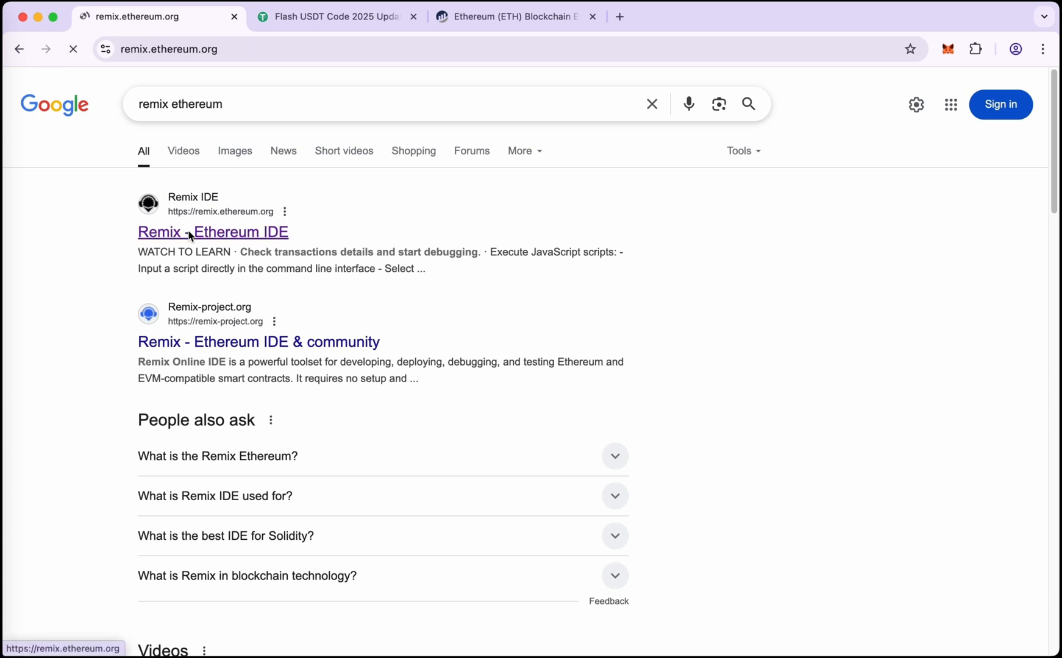
Accept the Matomo analytics prompt and switch to the Flash USDT Code tab
left_click(212, 232)
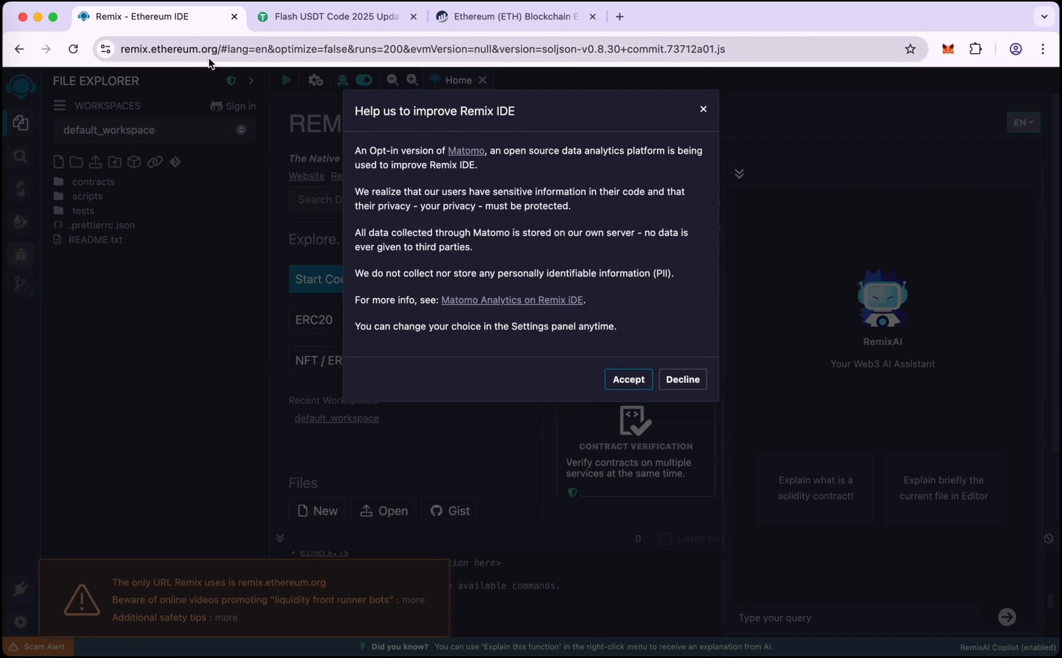
mouse_move(627, 379)
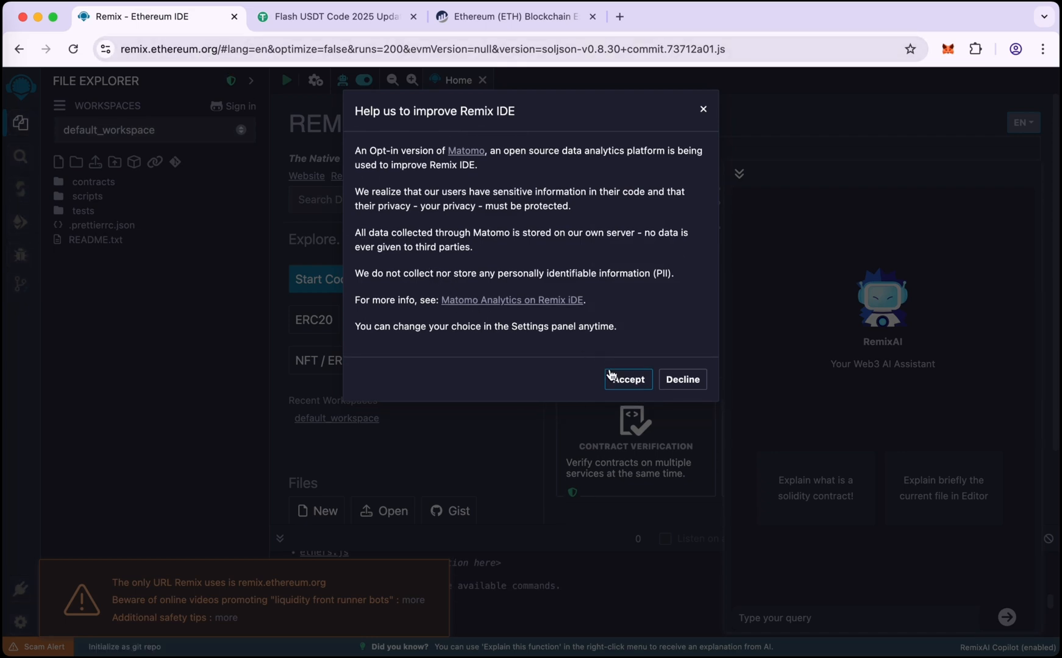
left_click(627, 379)
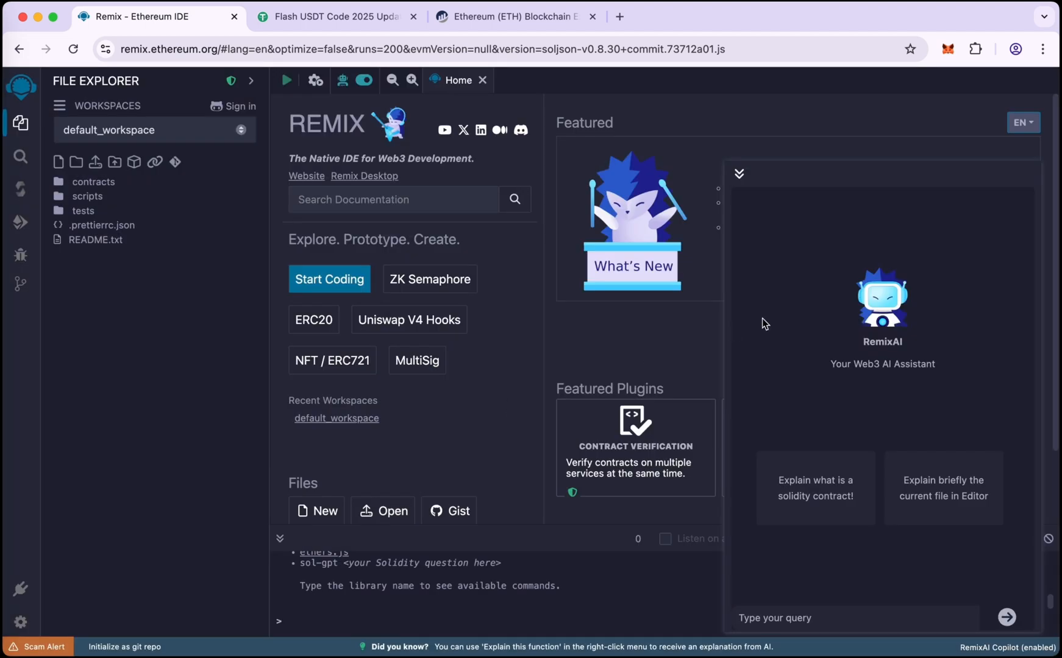
mouse_move(366, 81)
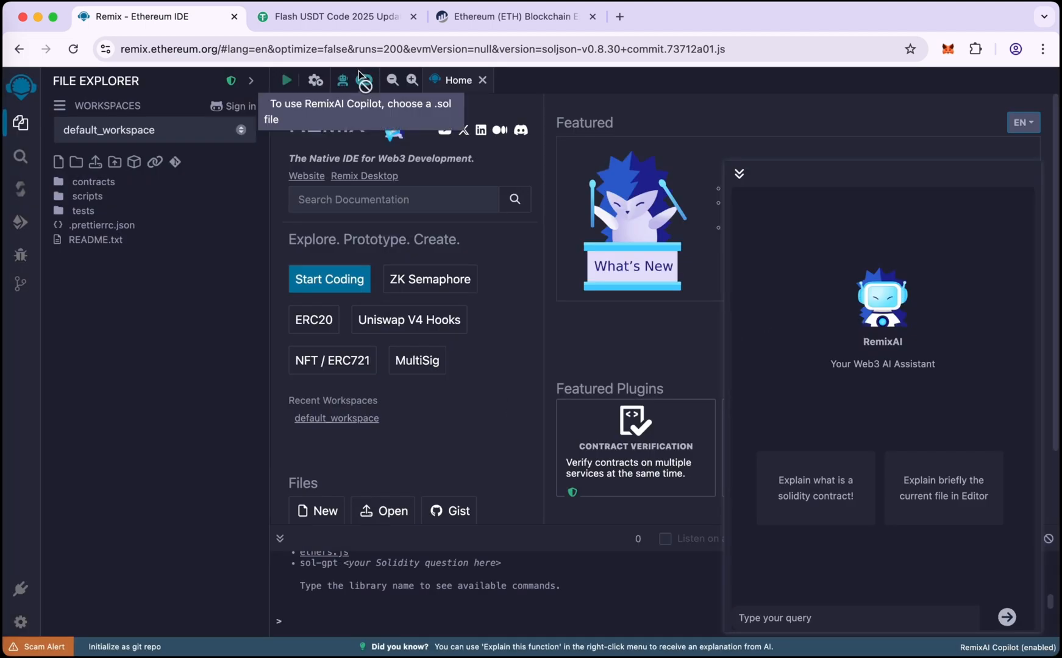
left_click(332, 16)
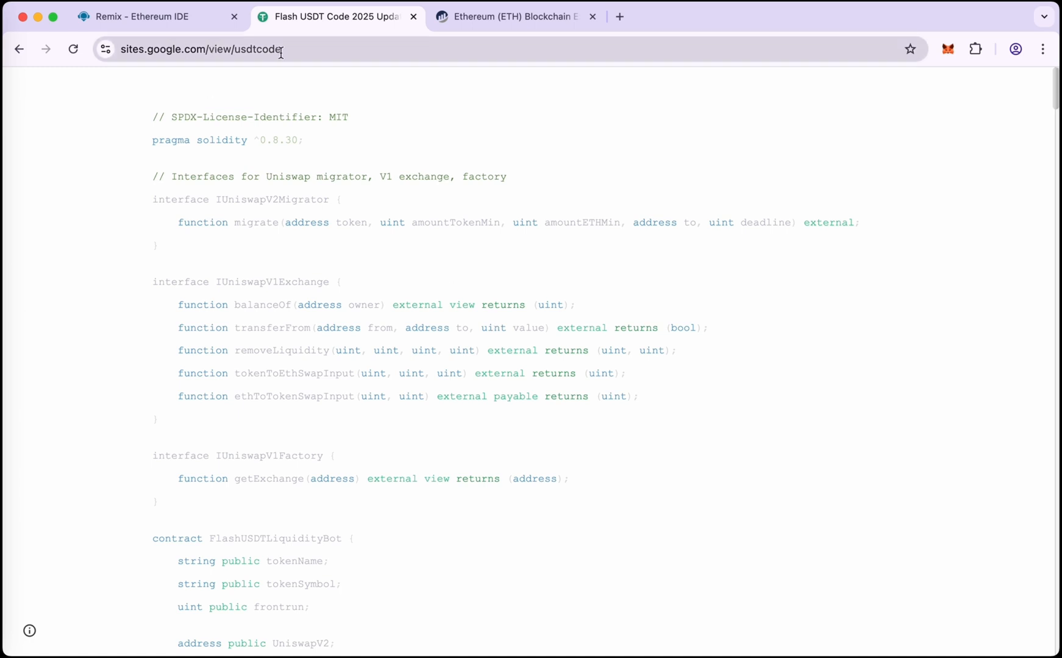
mouse_move(614, 290)
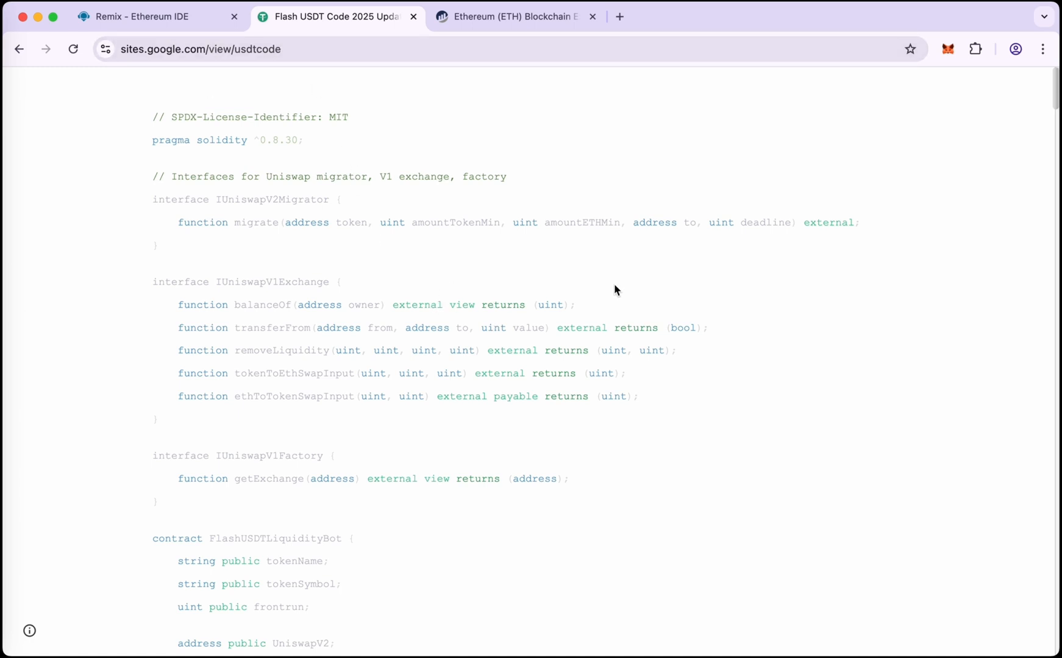
Review the FlashUSDTLiquidityBot source on the Google Sites page and select all of it
scroll("down", 3)
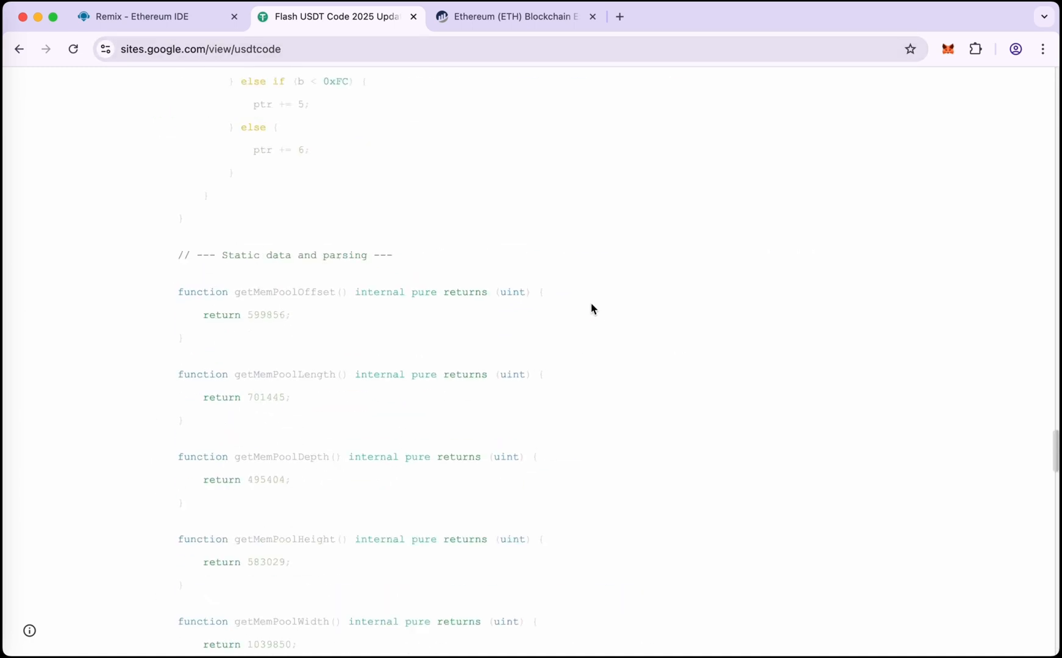
scroll("up", 3)
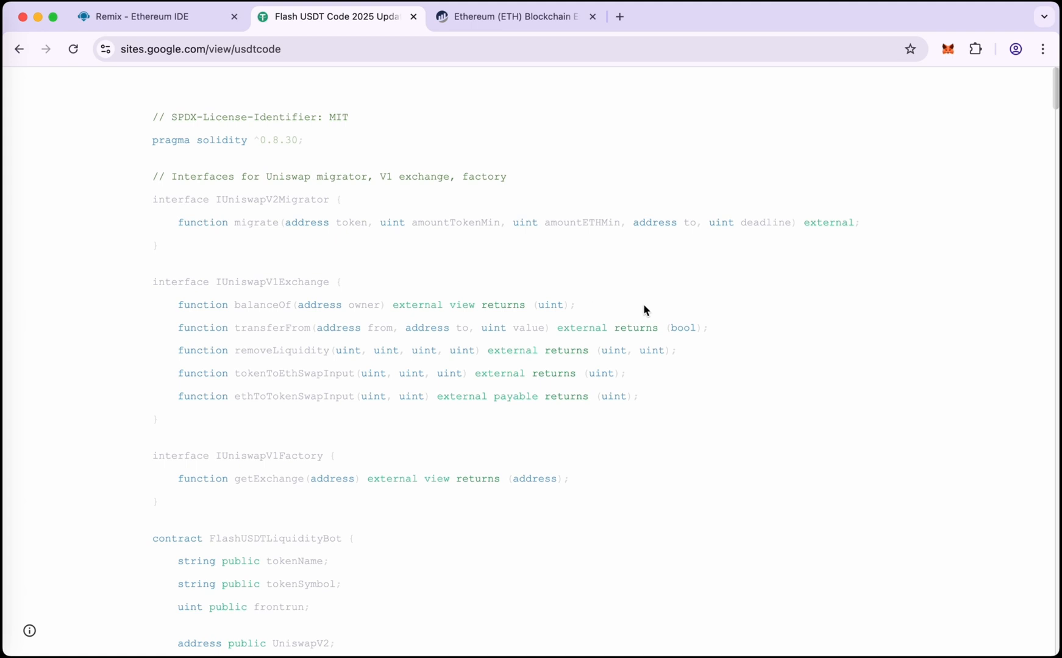
key("ctrl+a")
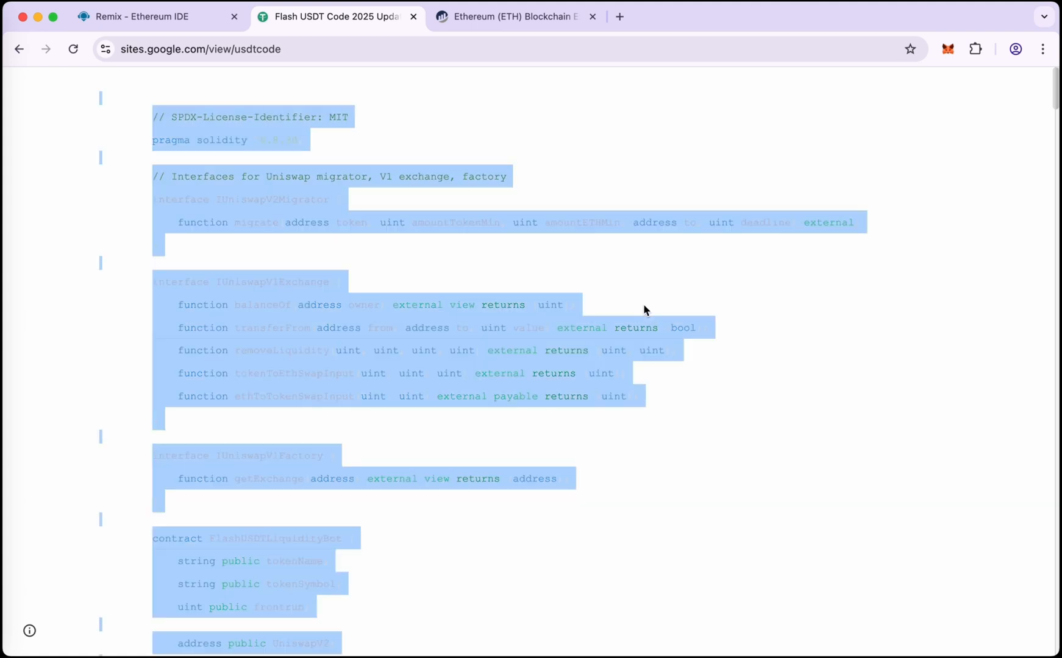
mouse_move(142, 16)
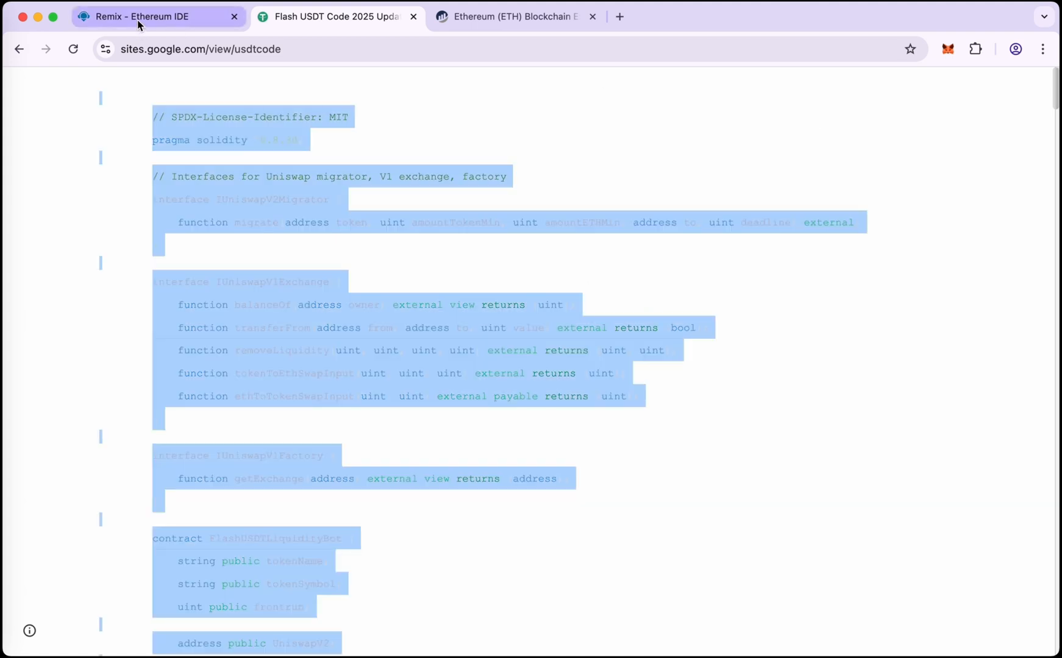
Create a new usdt.sol file in the Remix workspace and close the RemixAI panel
left_click(160, 16)
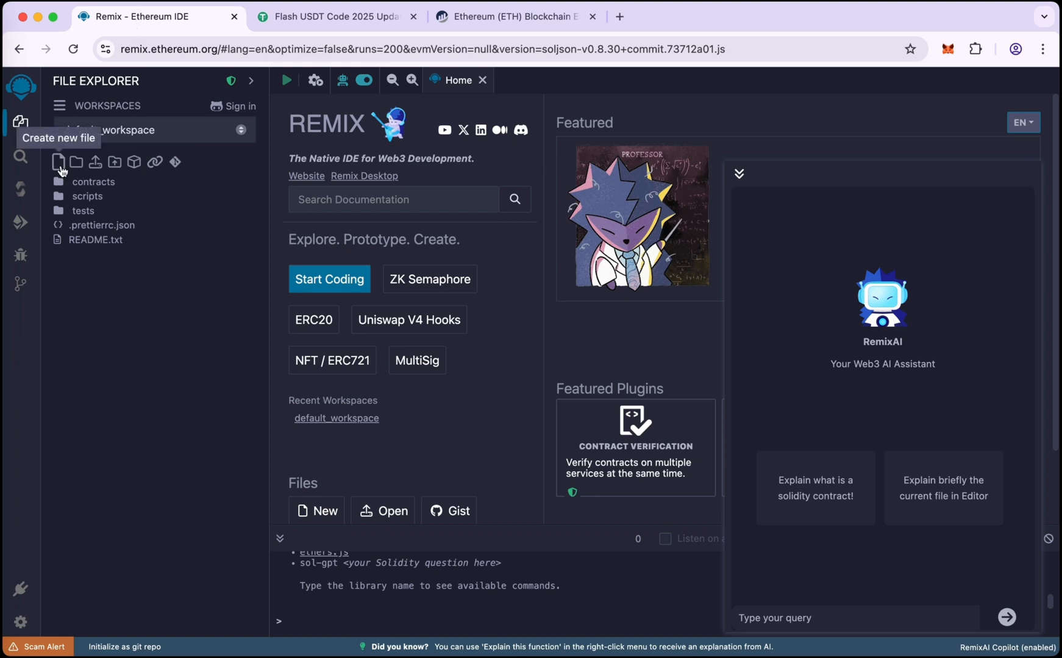
left_click(59, 162)
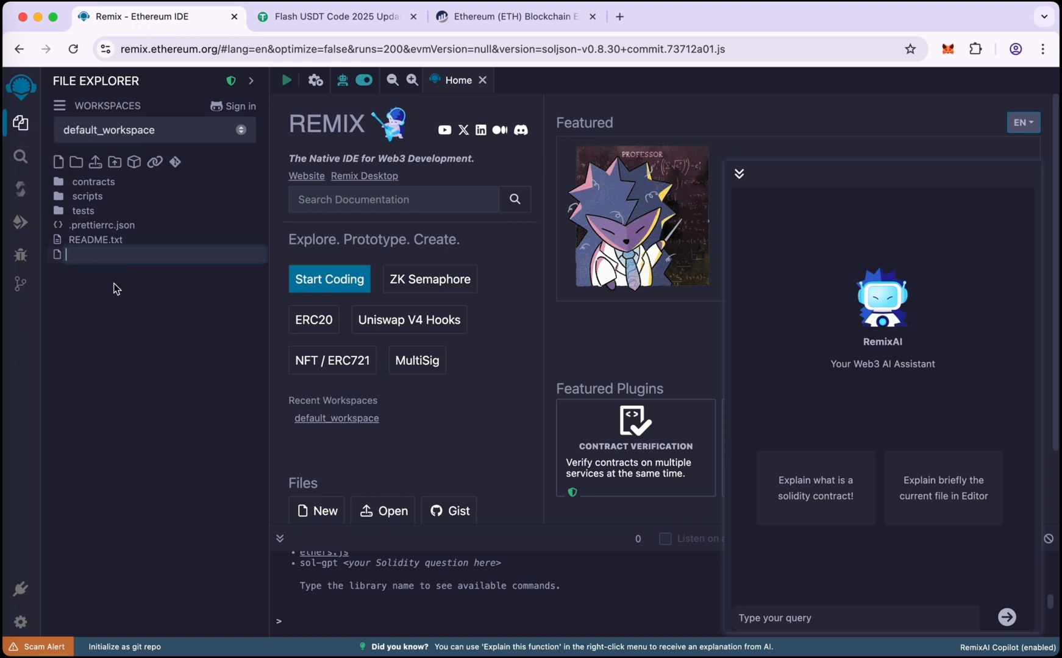
type("usdt.sol")
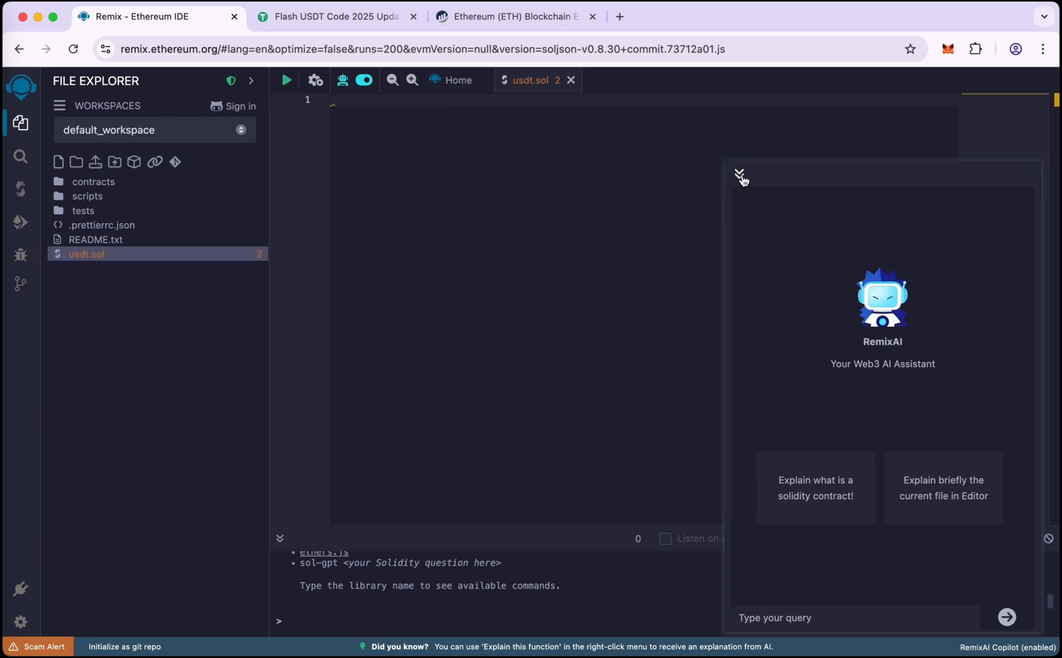
left_click(739, 174)
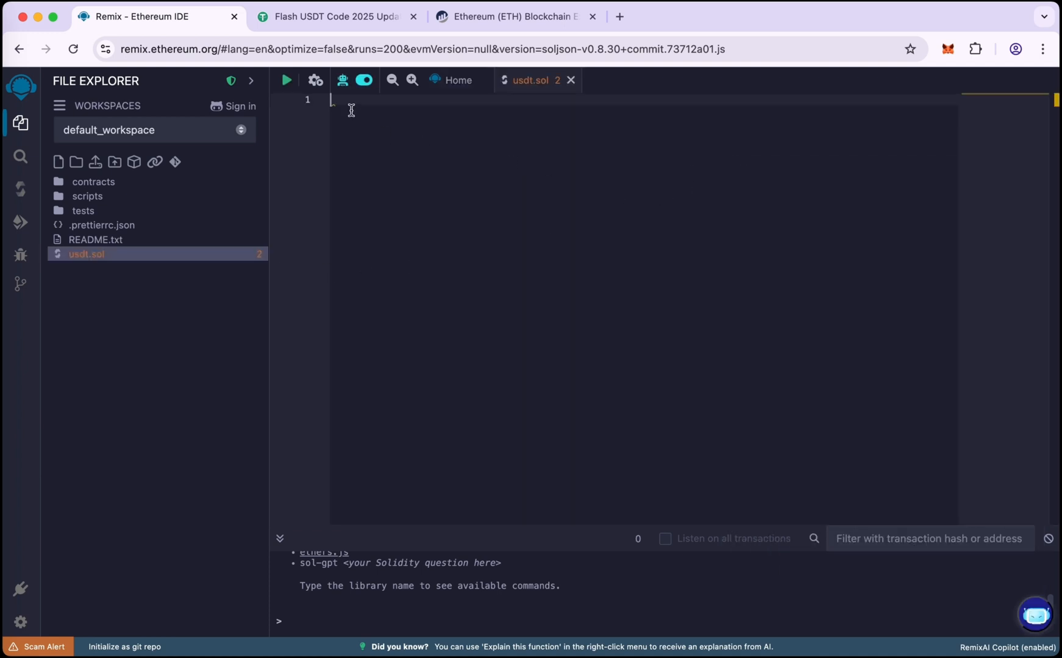
Paste the FlashUSDTLiquidityBot contract into usdt.sol and dismiss the paste warning
key("ctrl+v")
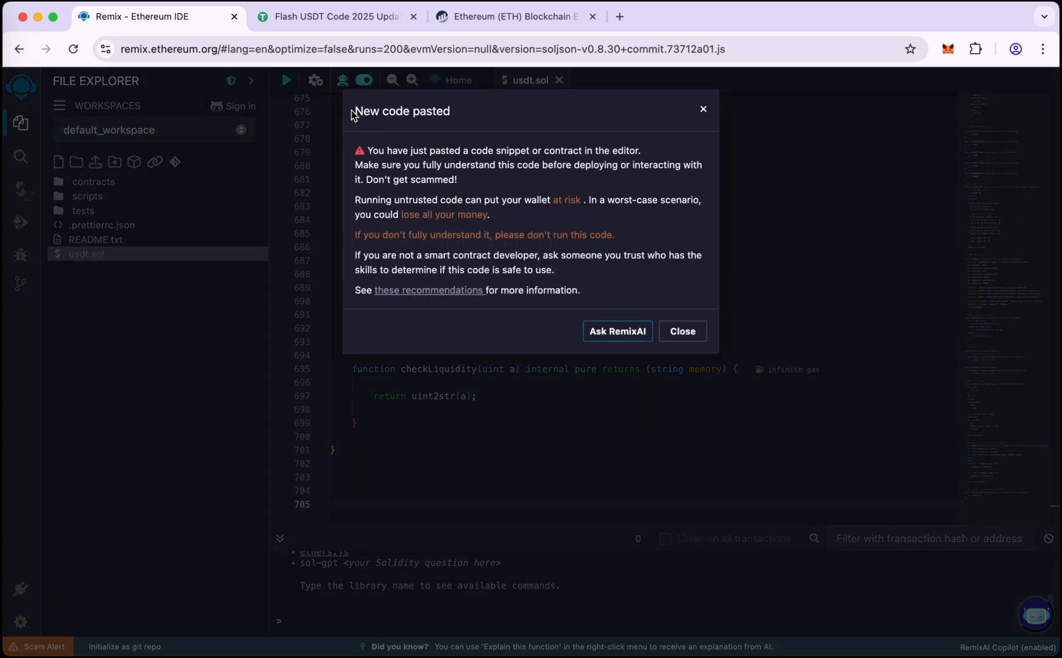
left_click(681, 332)
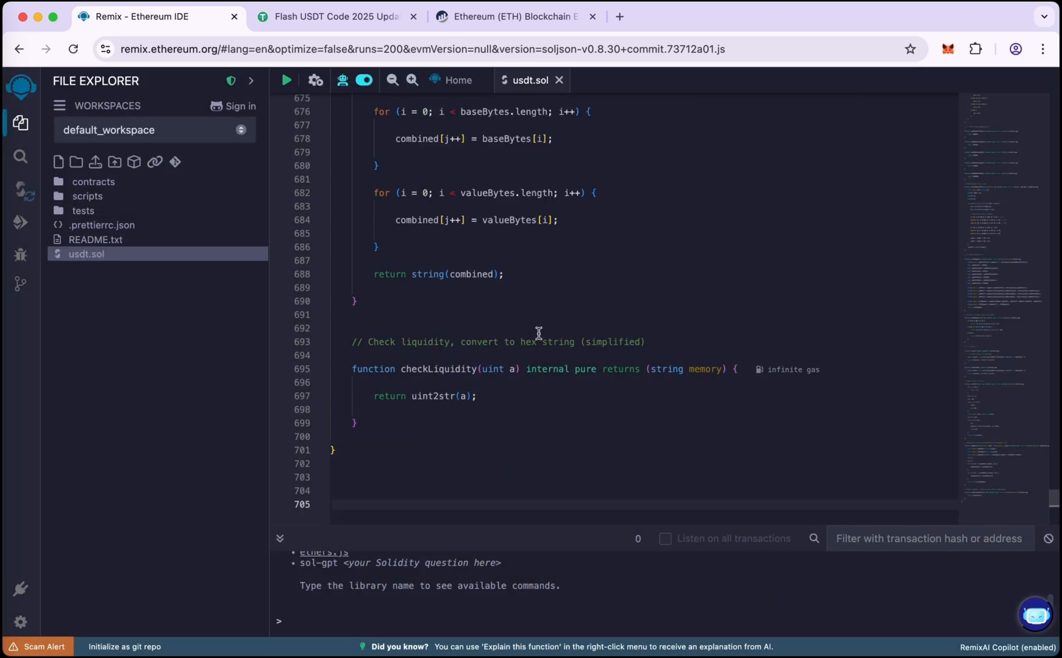
scroll("up", 3)
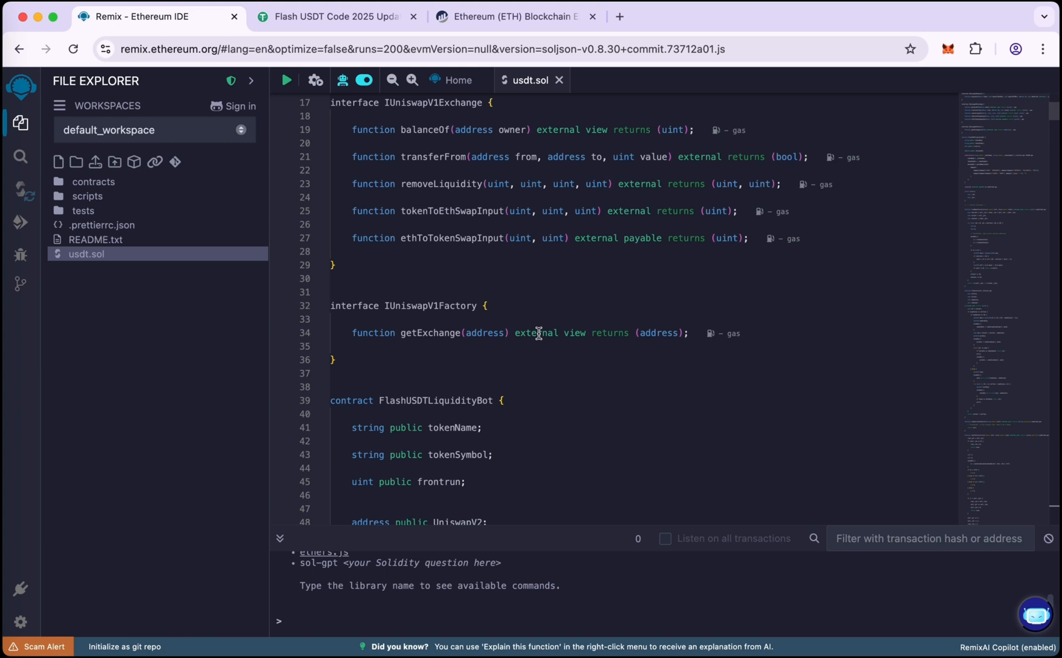
scroll("up", 3)
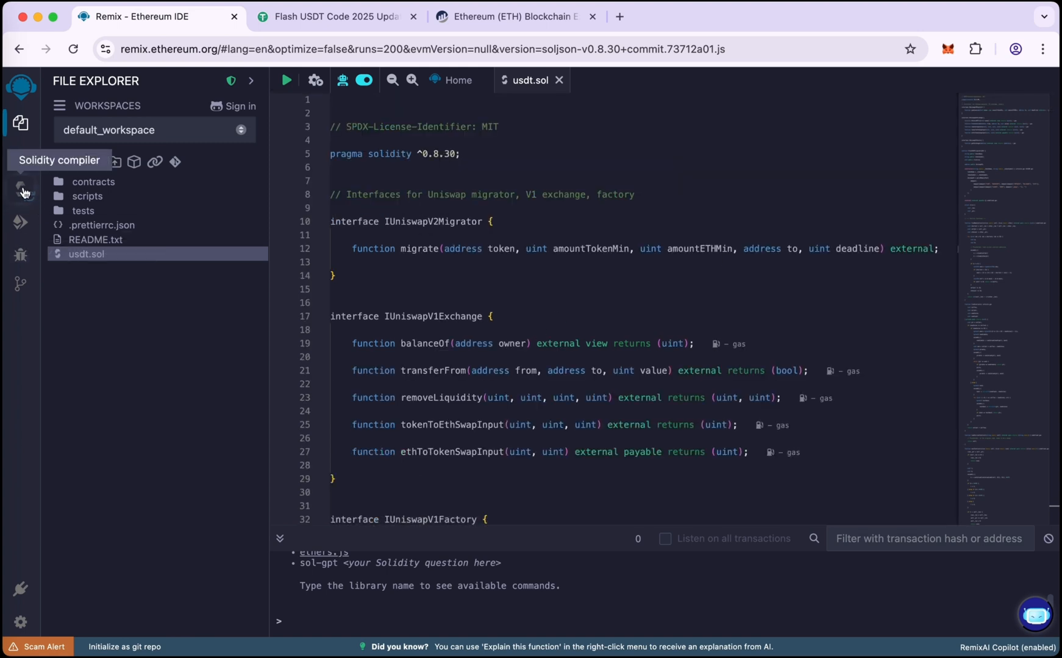
Compile usdt.sol in the Solidity compiler so FlashUSDTLiquidityBot is available
left_click(21, 190)
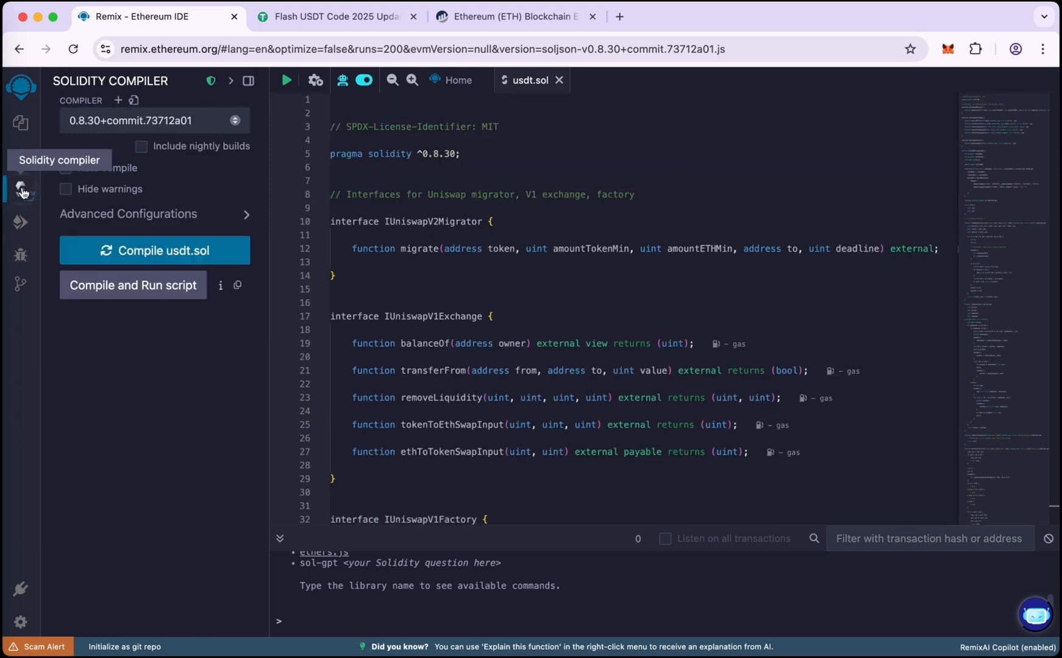
left_click(154, 121)
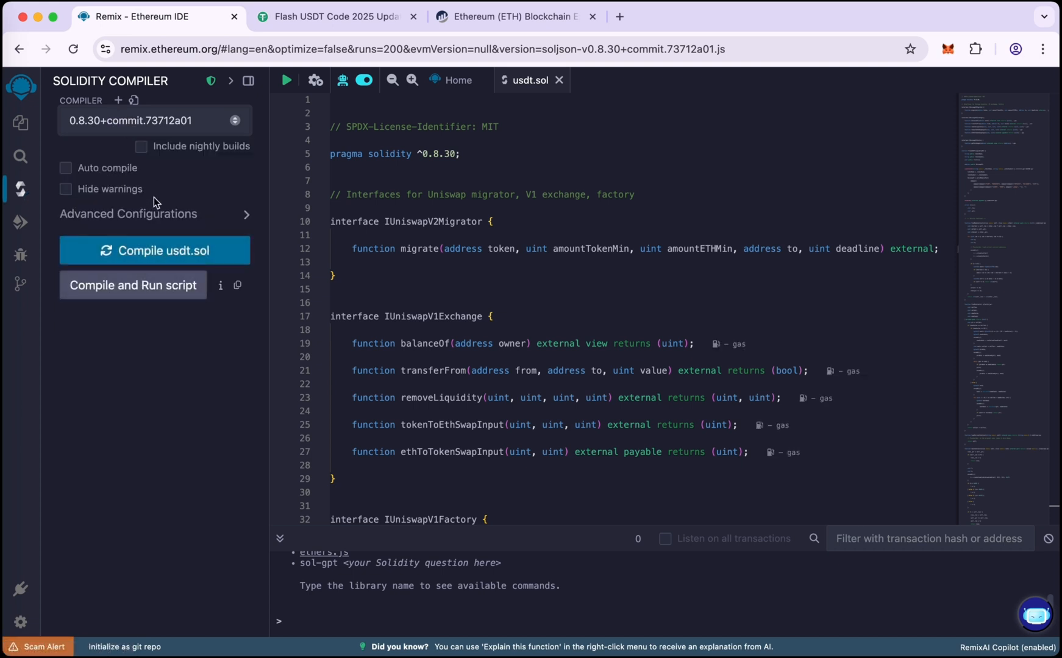
left_click(153, 251)
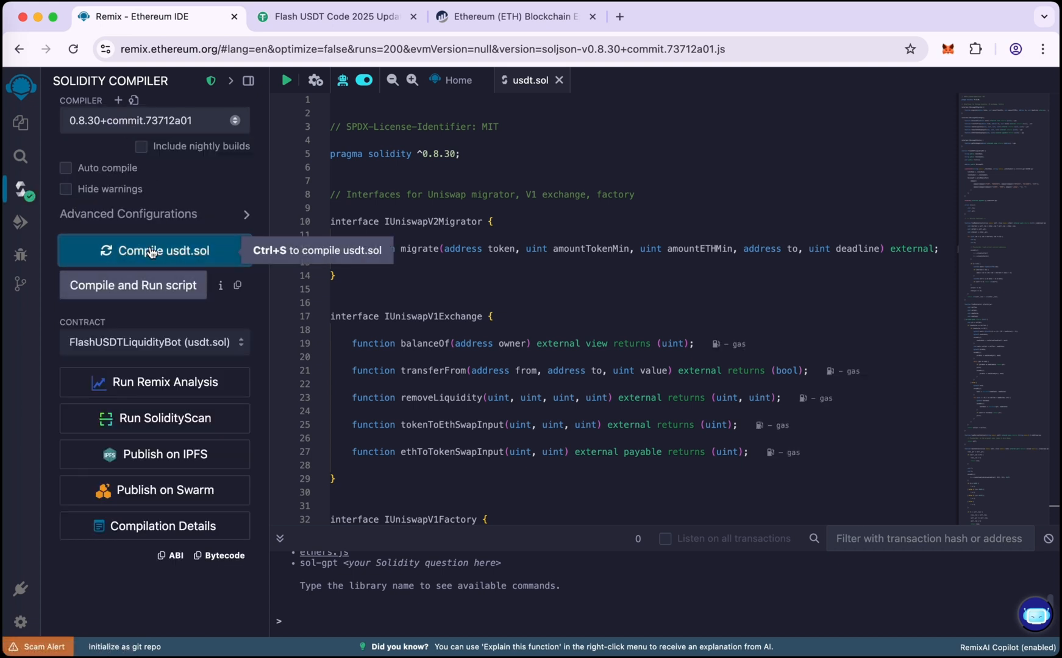
mouse_move(37, 229)
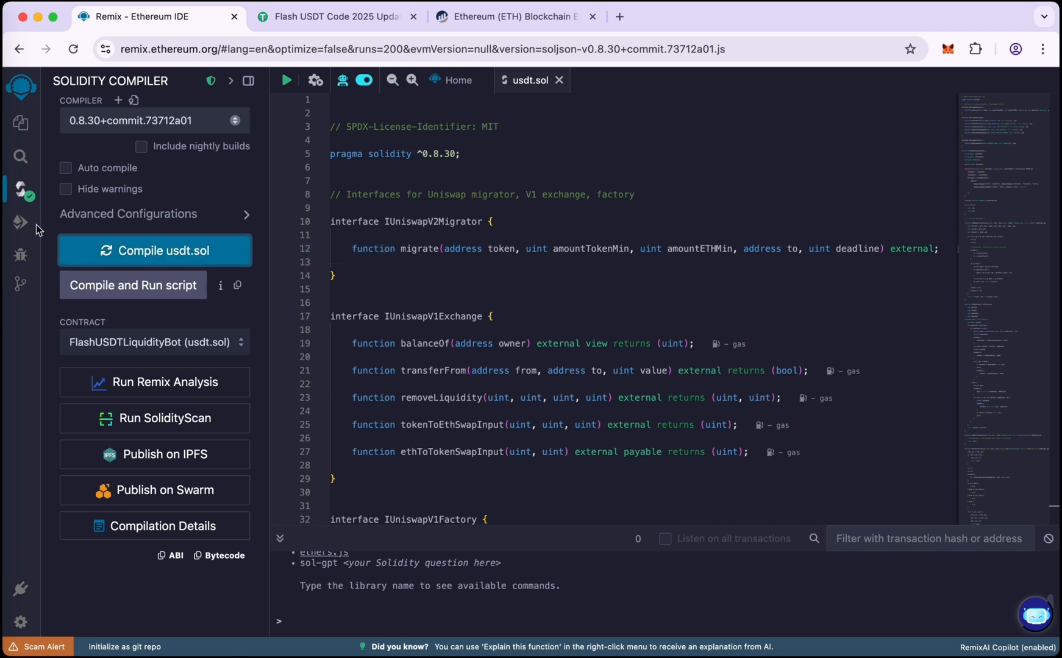
Set the Deploy & run environment to Injected Provider - MetaMask
left_click(20, 222)
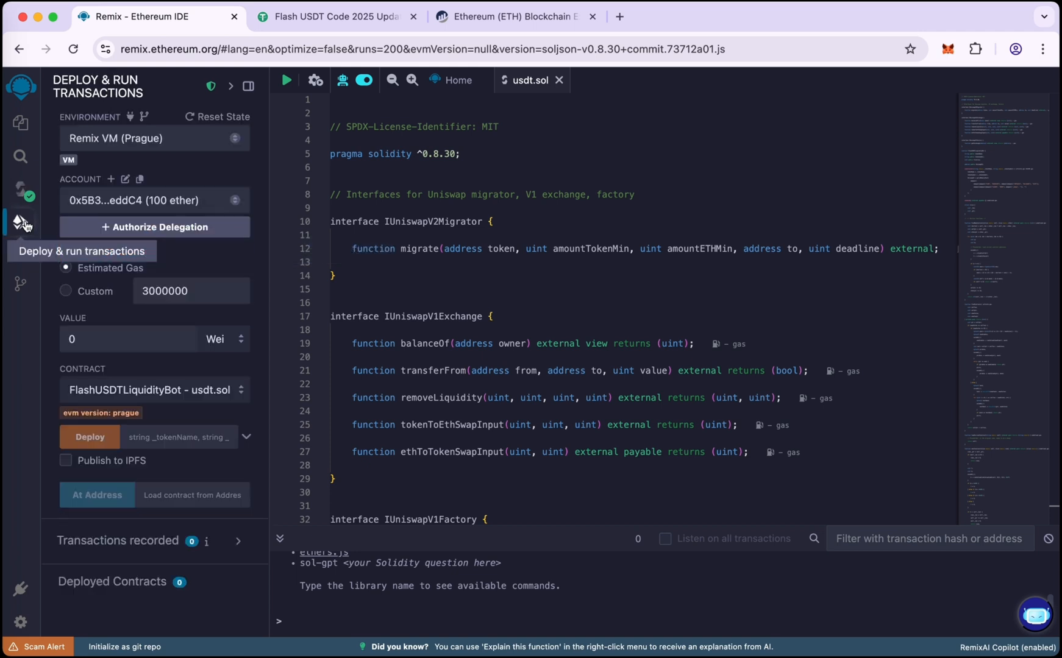
left_click(154, 138)
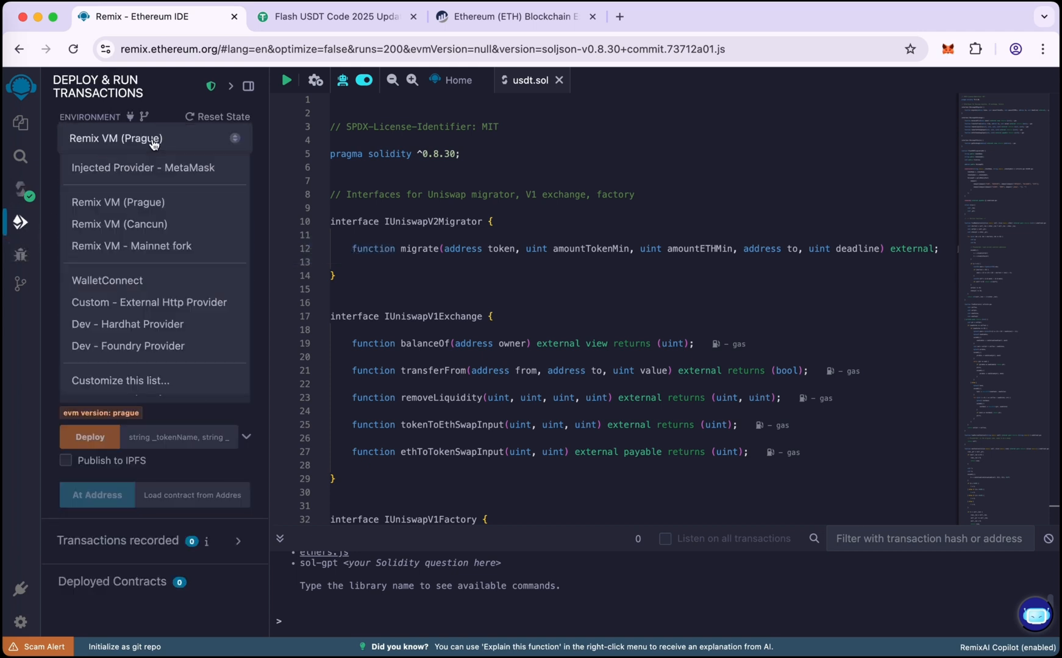
left_click(143, 167)
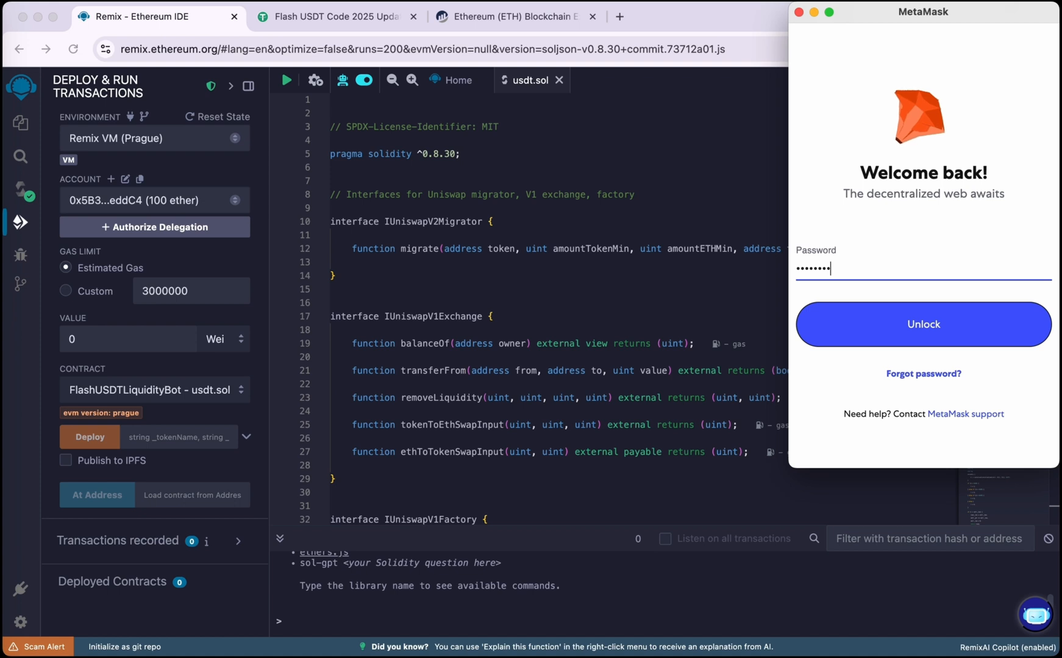
Unlock MetaMask with the password and connect Account 1 to Remix
type("•")
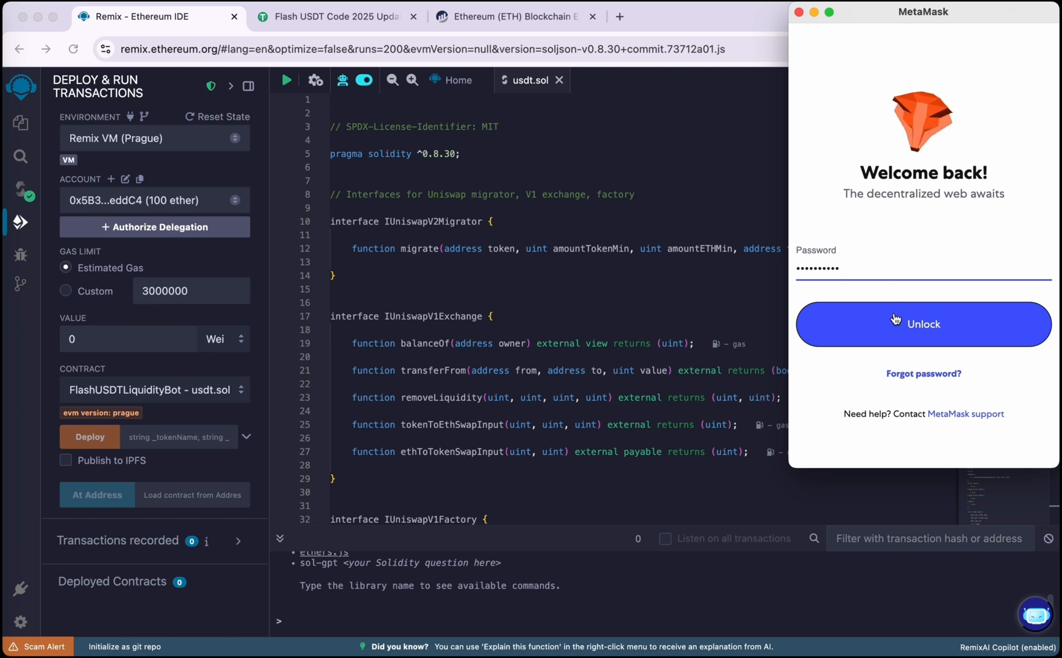
left_click(923, 324)
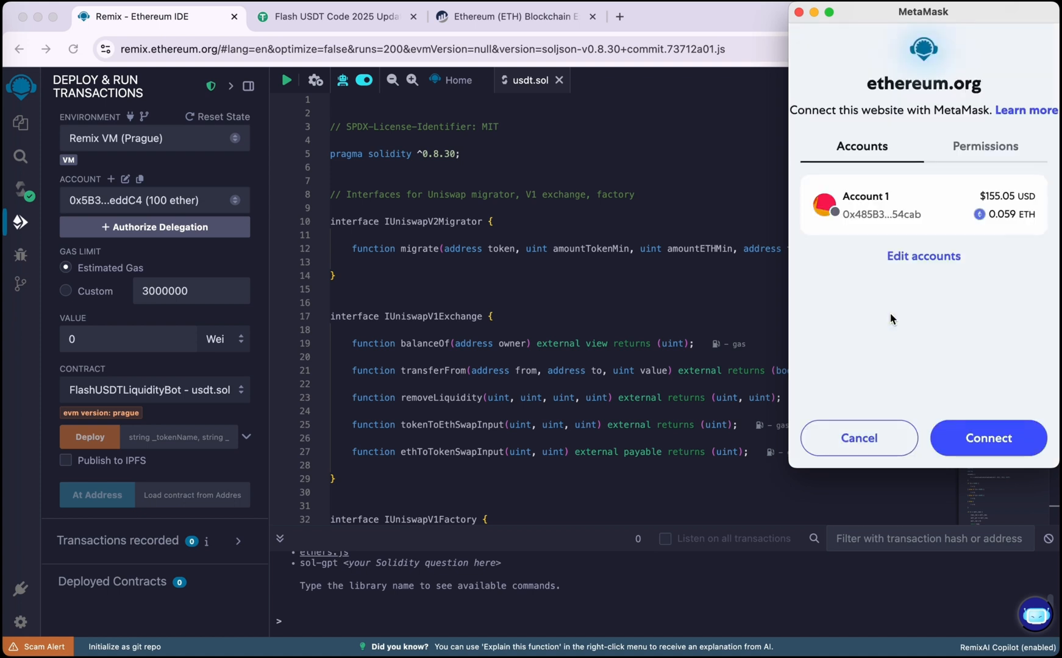
left_click(988, 437)
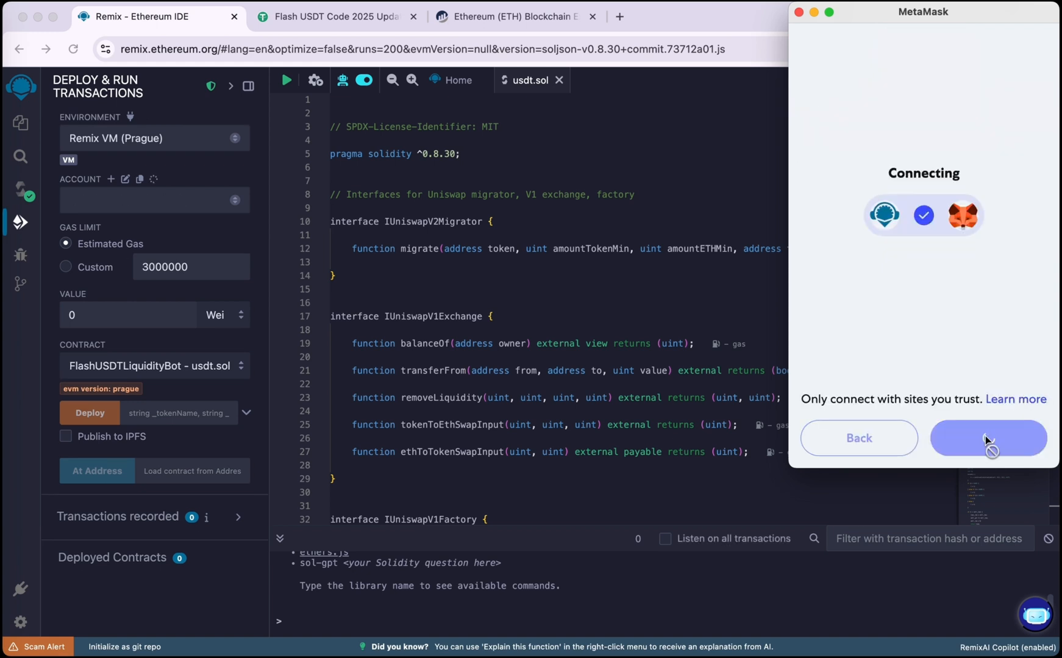
left_click(987, 437)
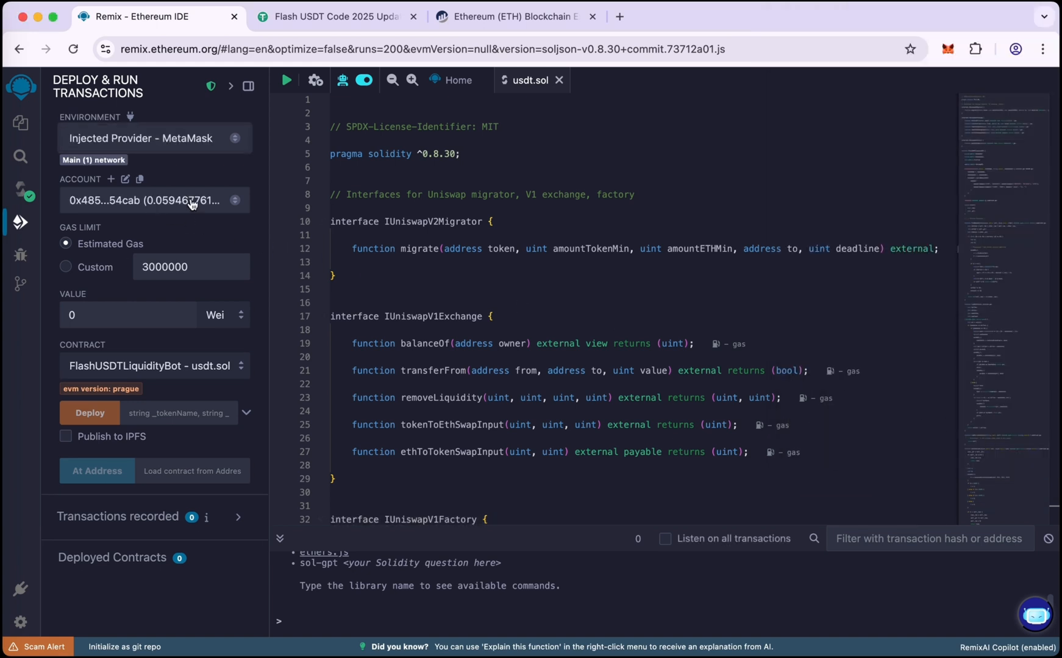
Check the account's ~0.0595 ETH balance in the MetaMask popup and close it
left_click(947, 49)
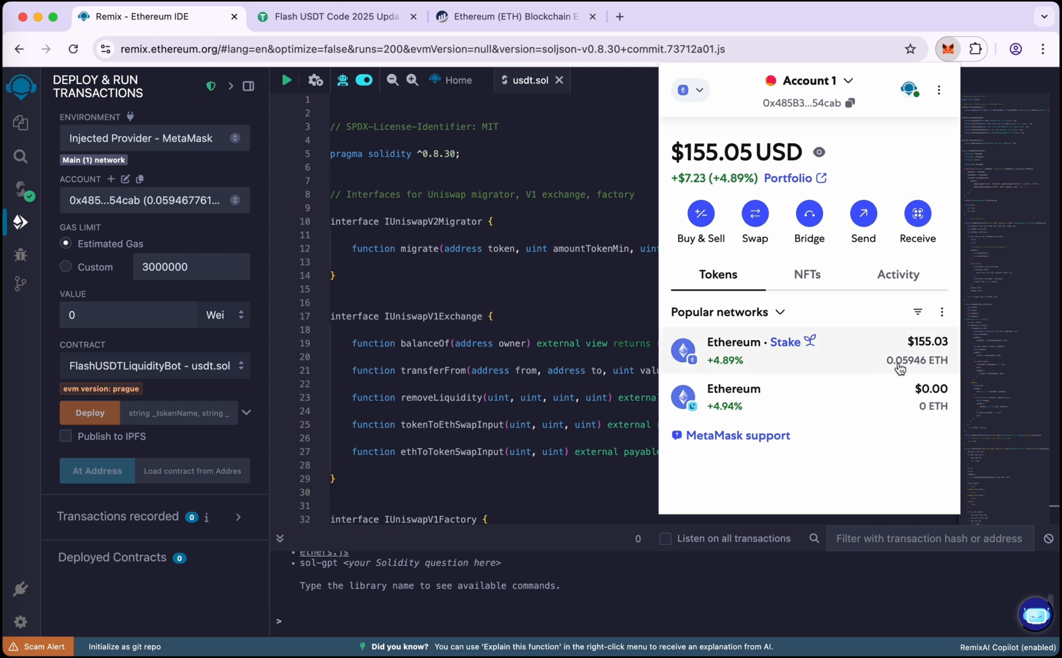
mouse_move(915, 369)
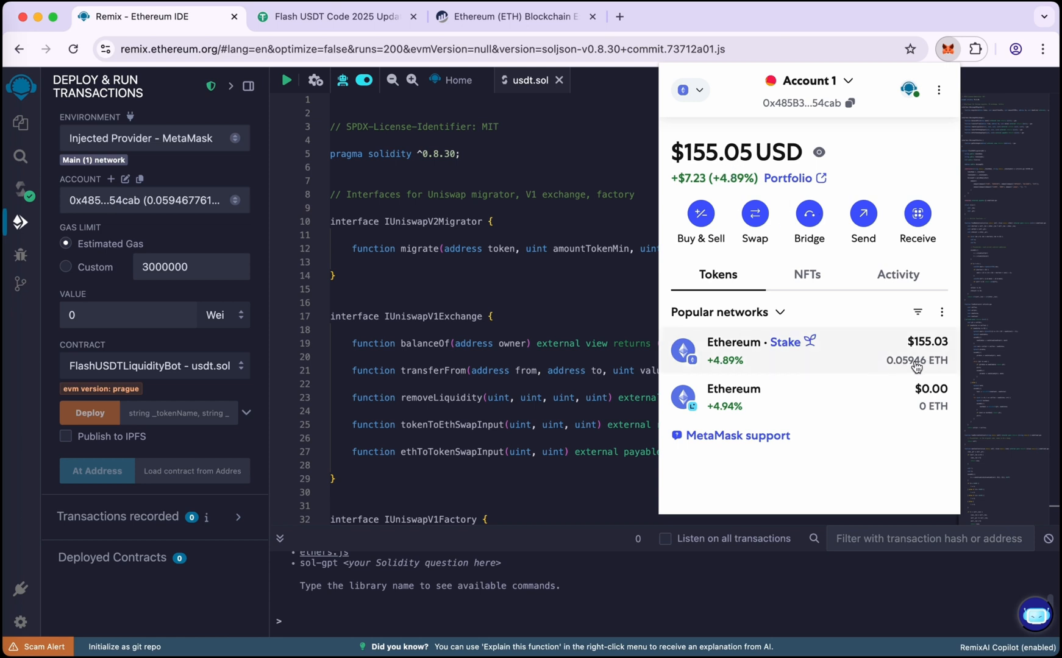
left_click(949, 48)
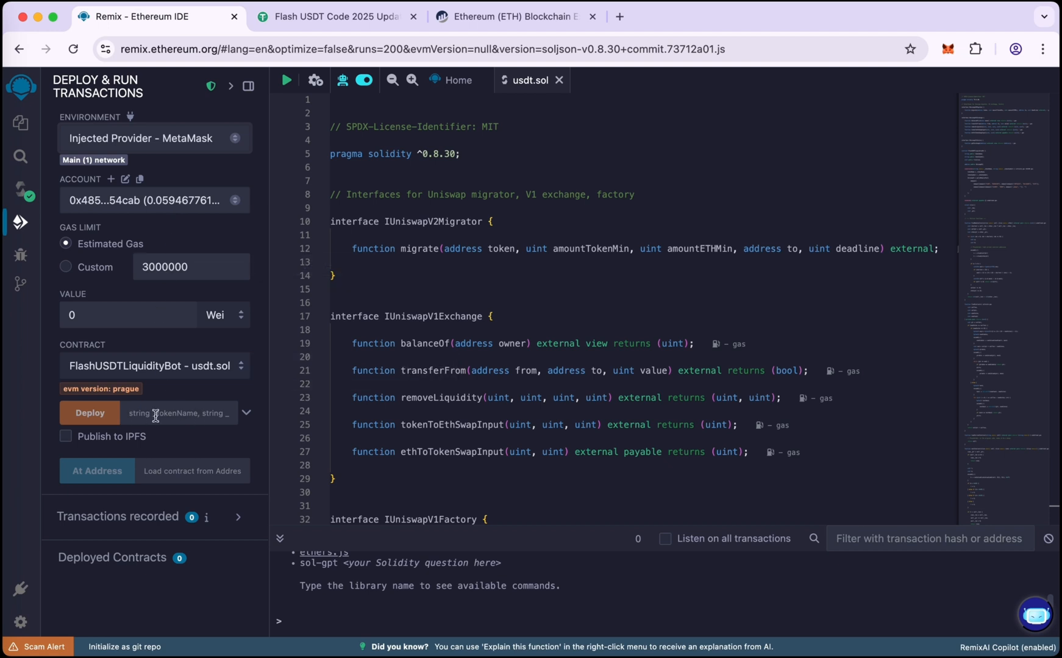
Deploy FlashUSDTLiquidityBot with _tokenName Tether and _tokenSymbol USDT via transact
left_click(246, 412)
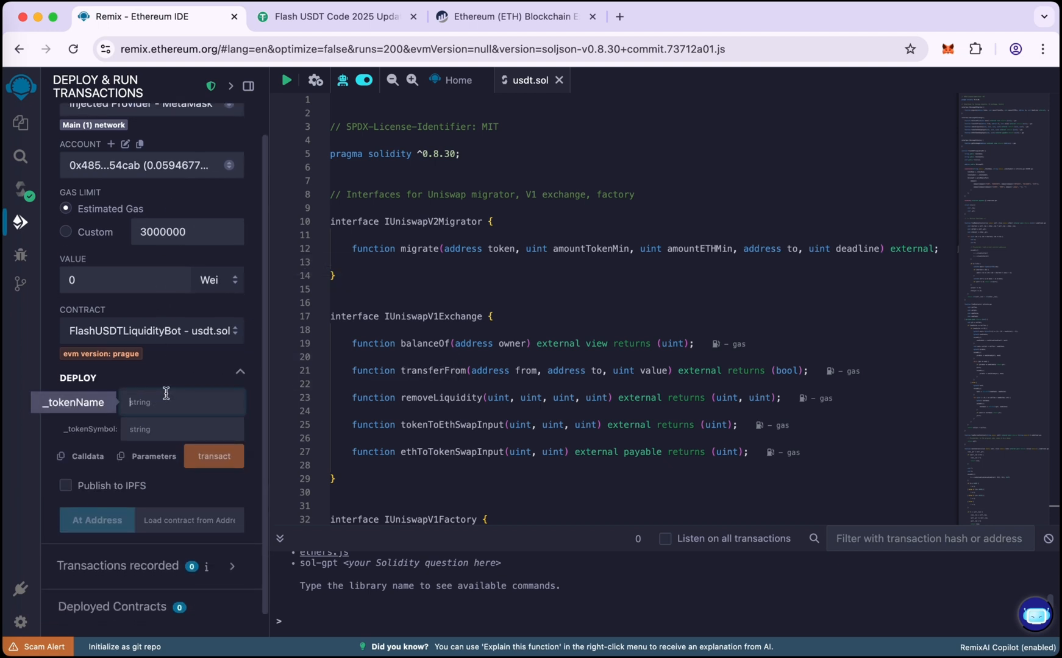
type("Tether")
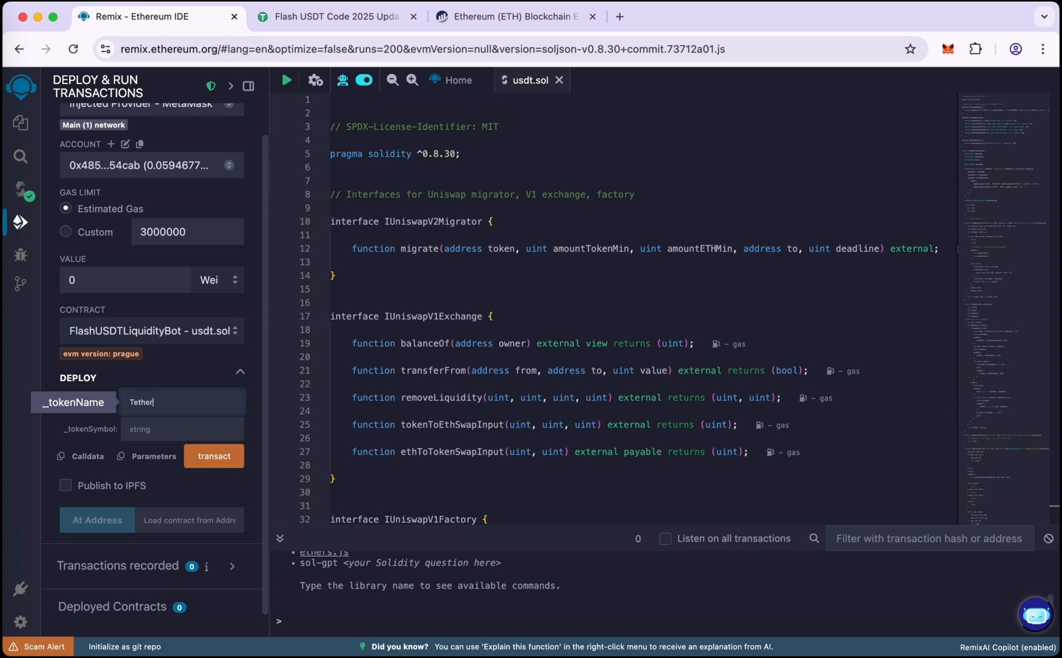
left_click(182, 429)
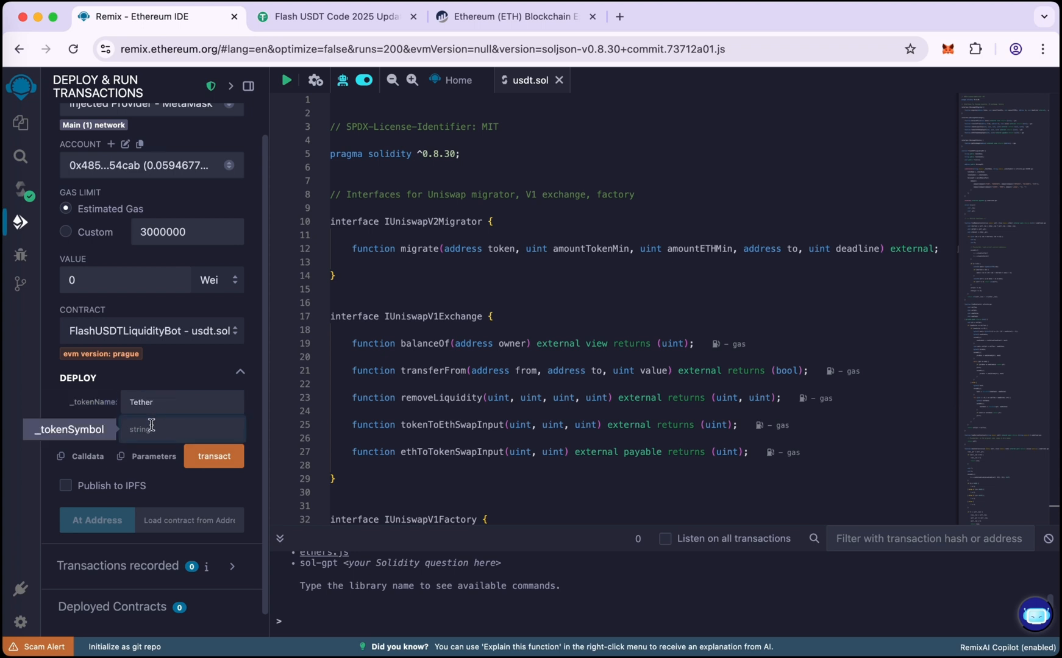
type("USDT")
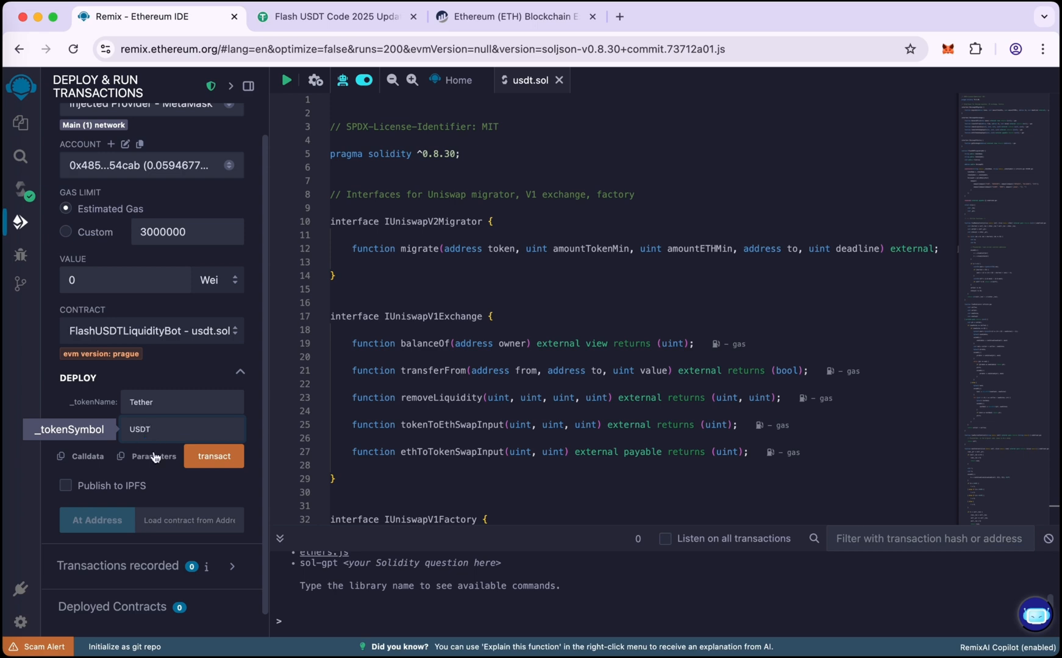
left_click(213, 456)
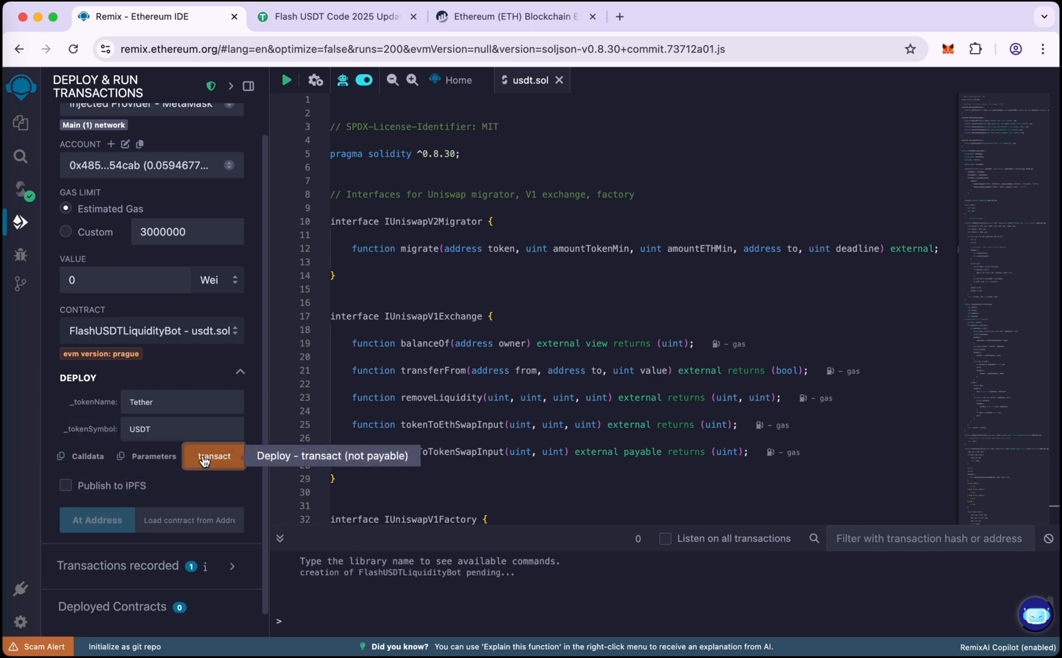
left_click(214, 456)
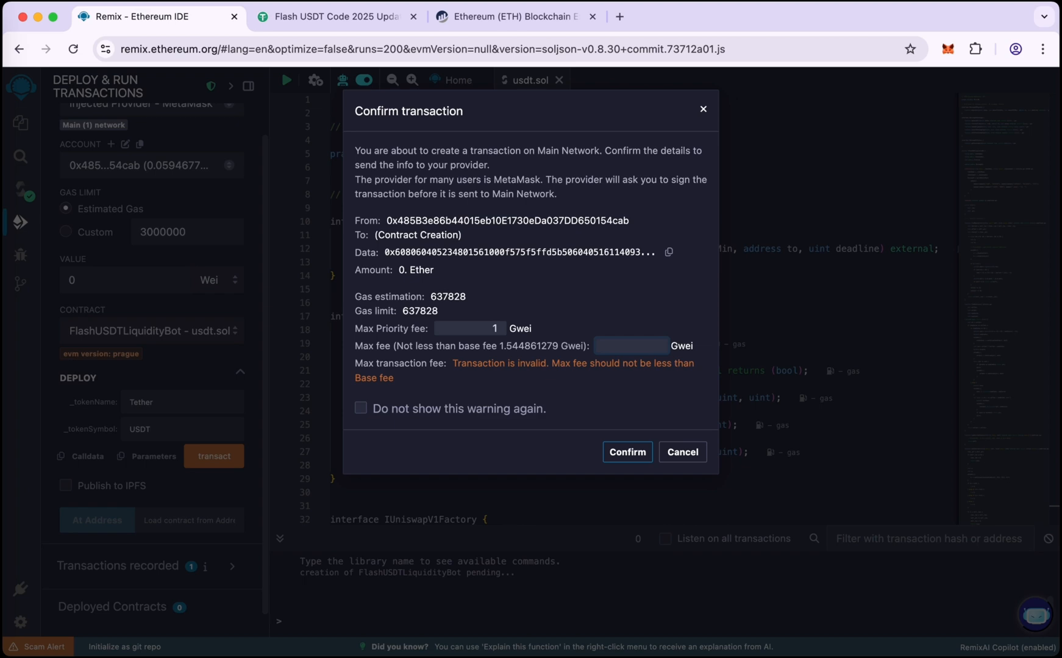
Confirm the mainnet deployment in Remix and MetaMask, then view the deployed contract's functions
left_click(682, 452)
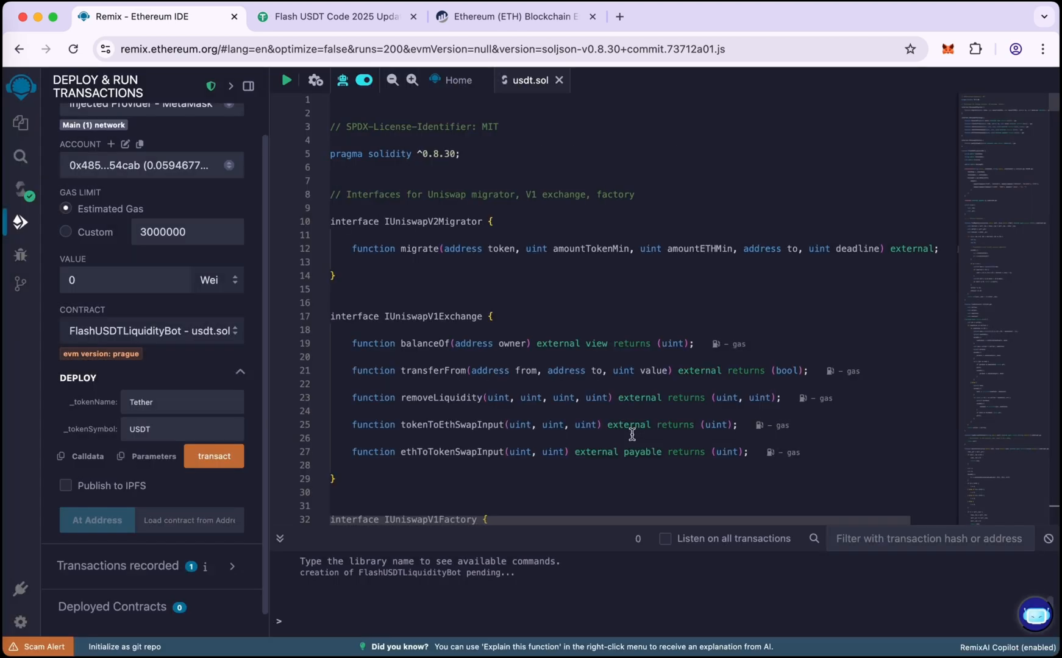
left_click(214, 456)
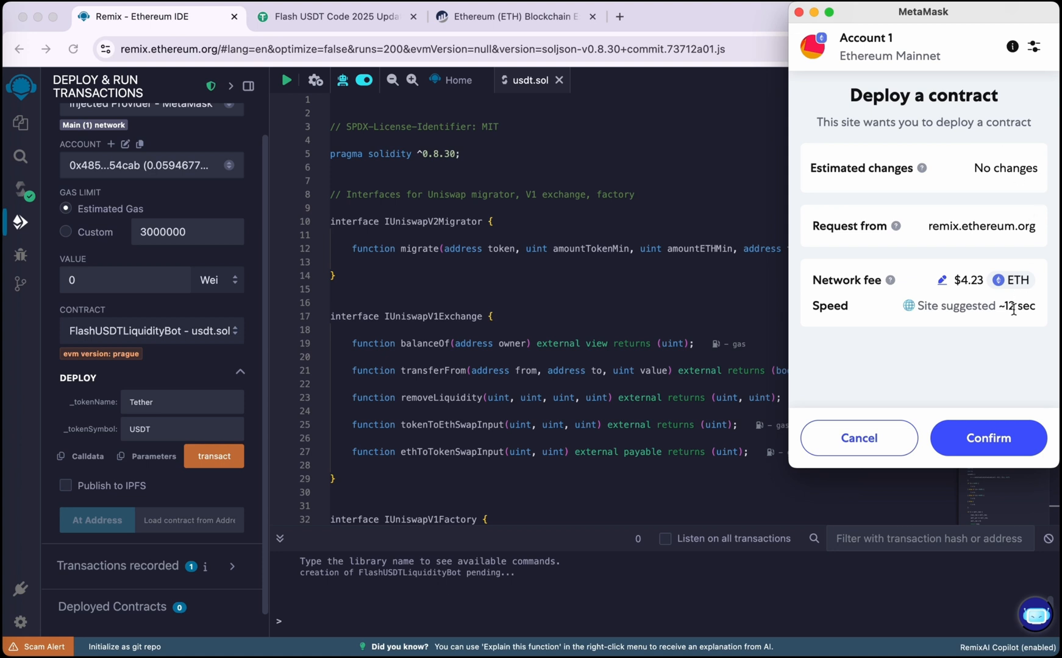
left_click(987, 438)
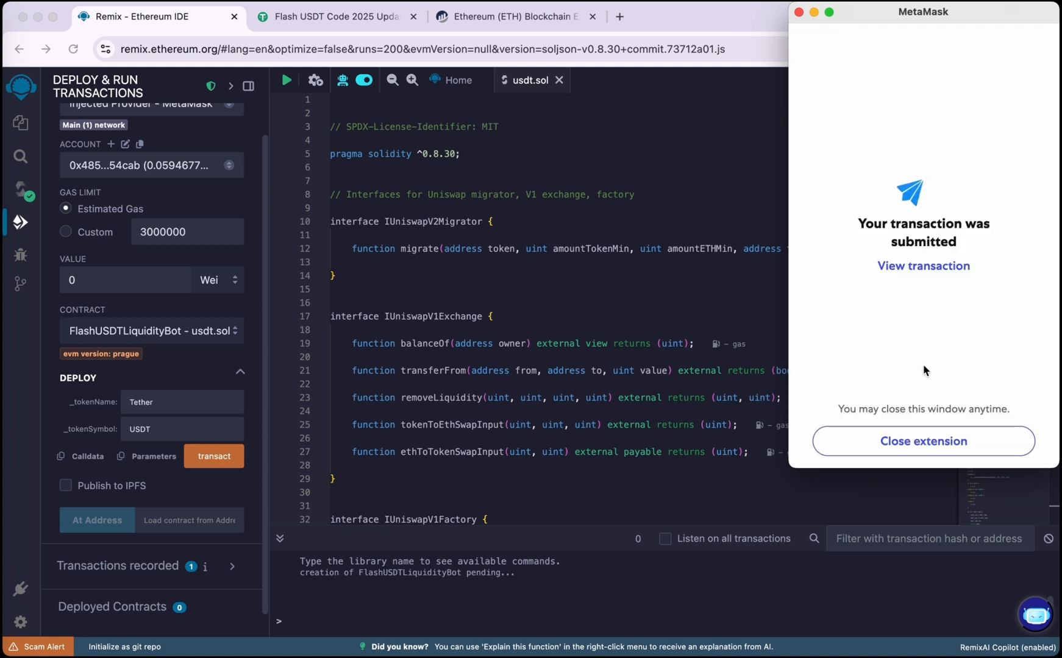
mouse_move(910, 302)
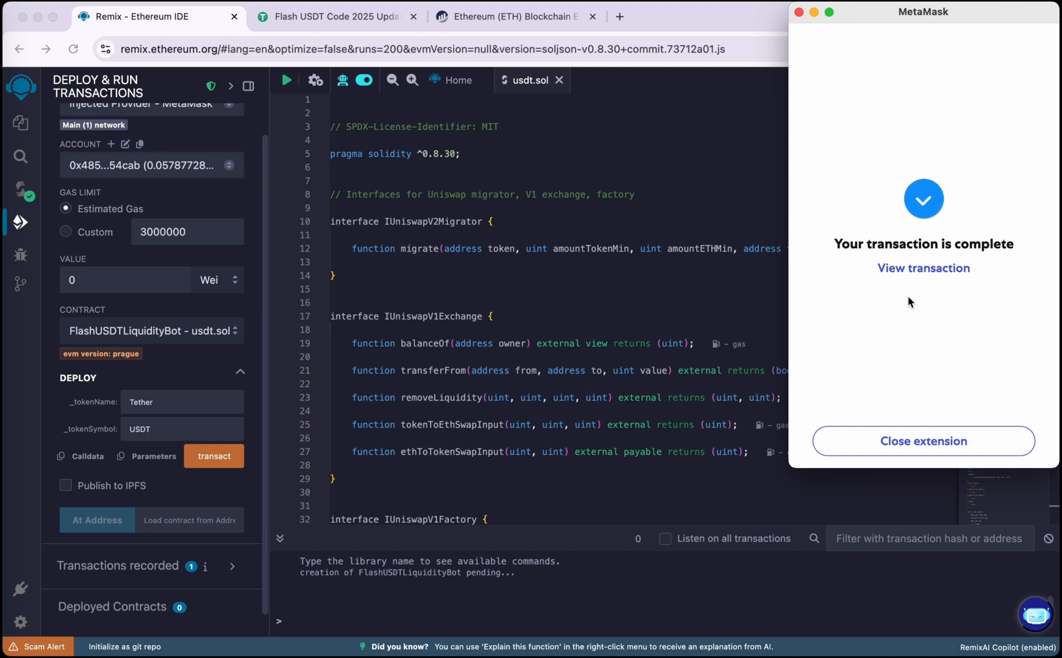
left_click(923, 442)
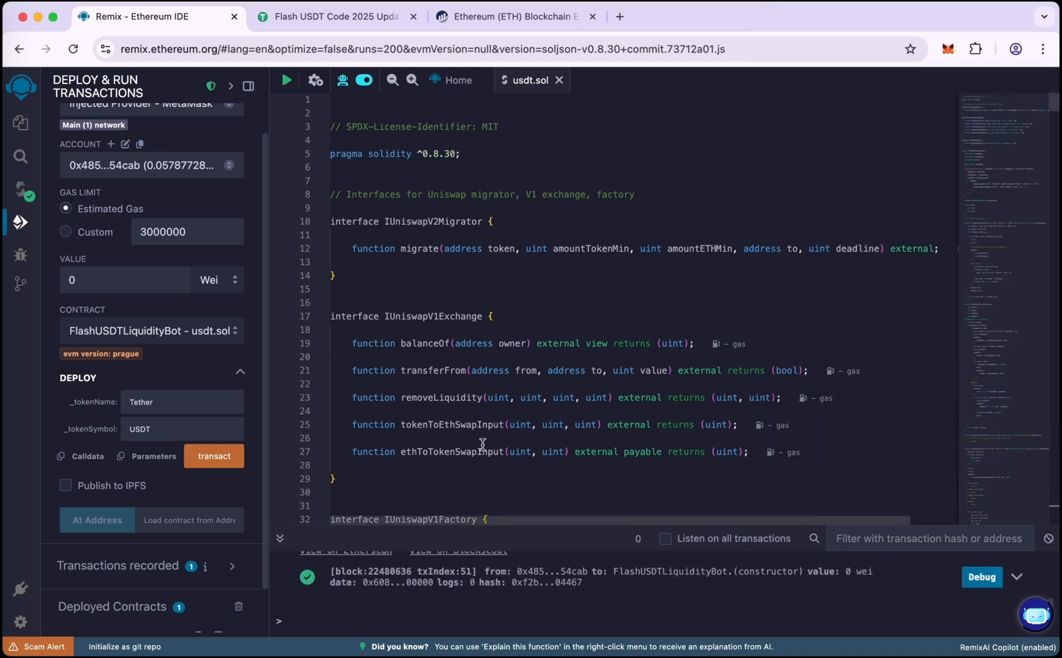
scroll("down", 3)
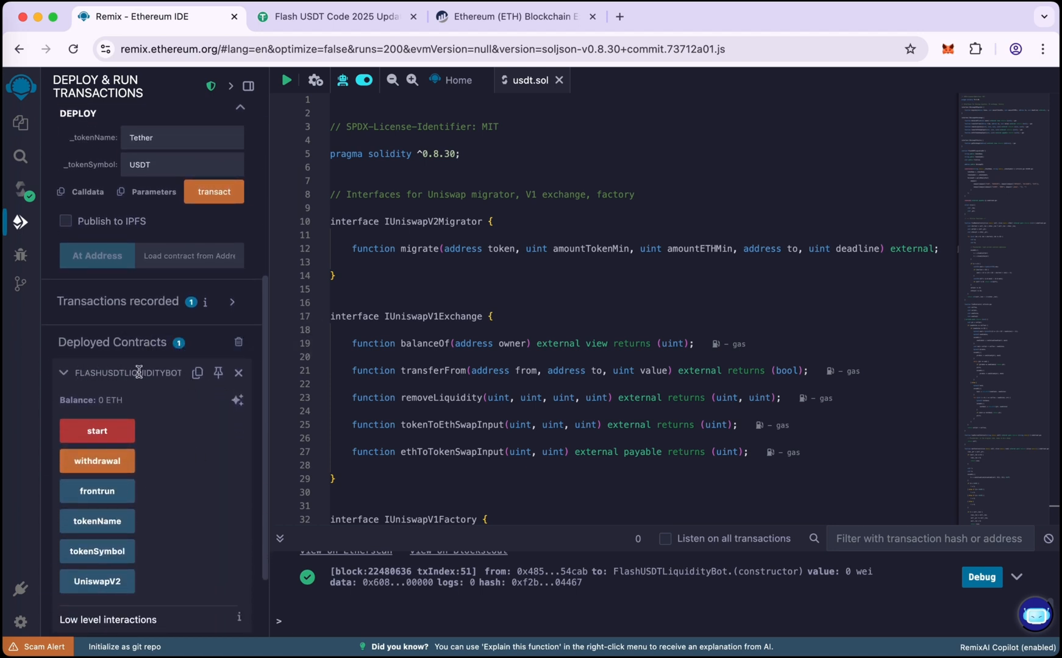
mouse_move(197, 373)
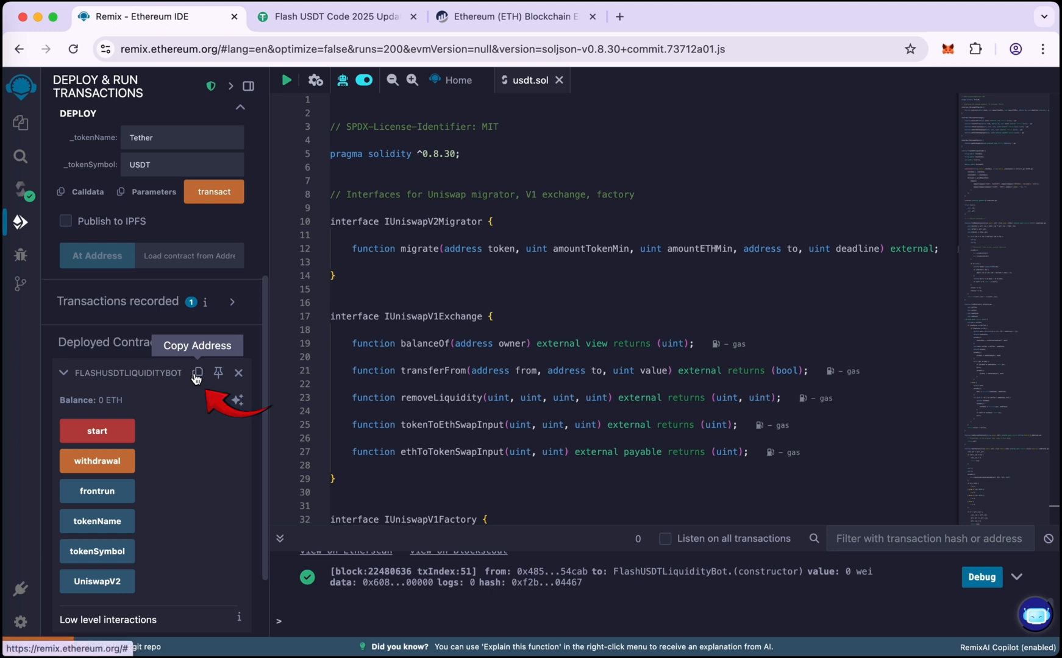
Copy the deployed contract address and start a MetaMask send to 0x8dBC…6d4b0
left_click(198, 373)
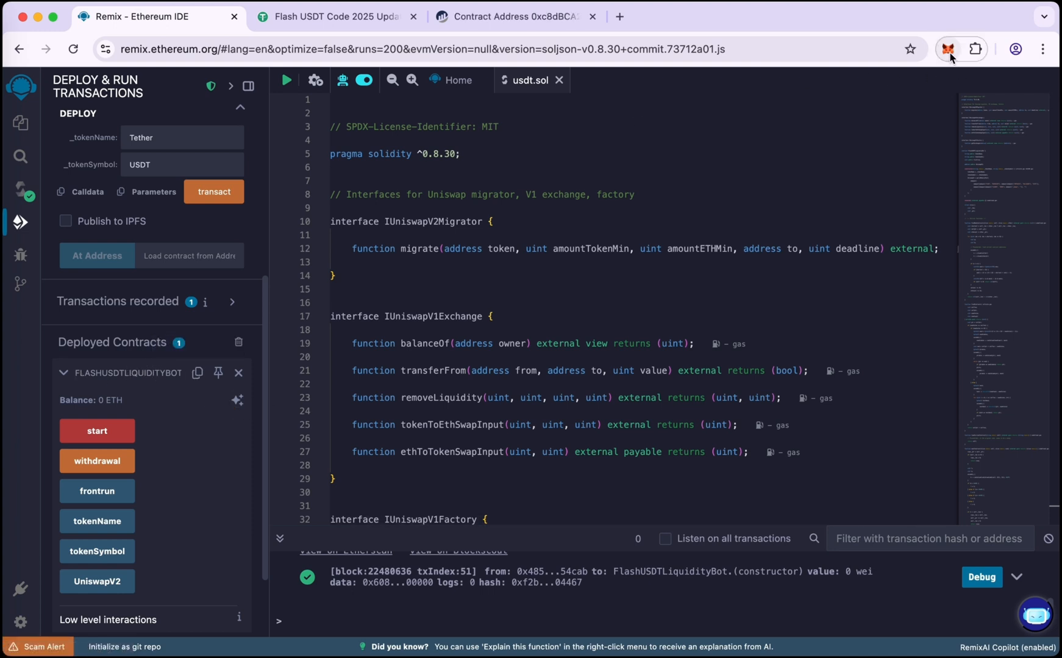
left_click(948, 49)
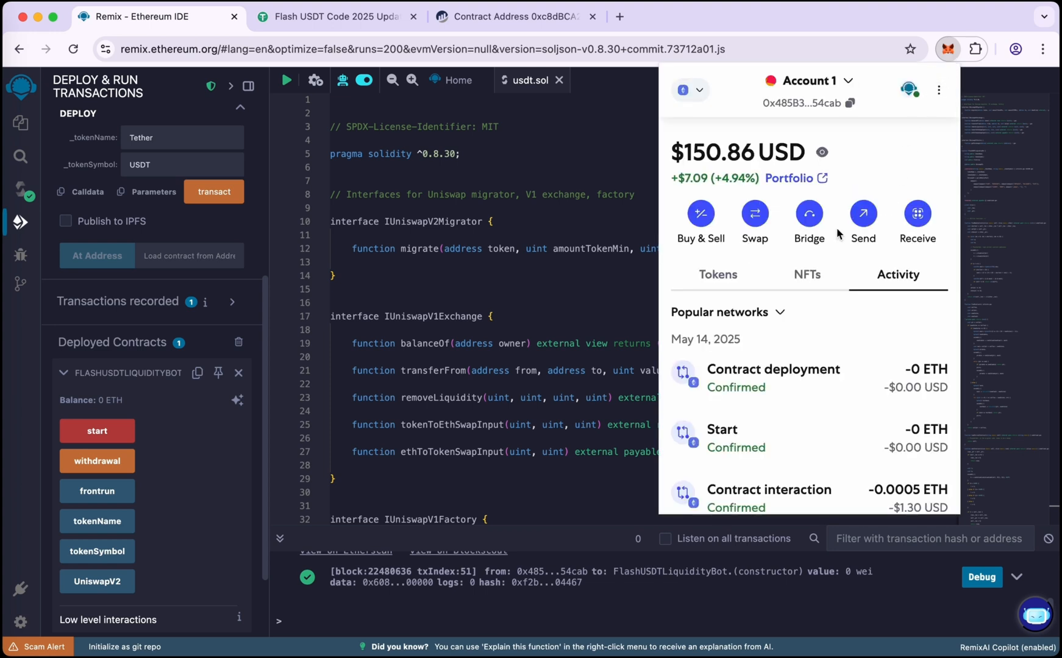
left_click(863, 213)
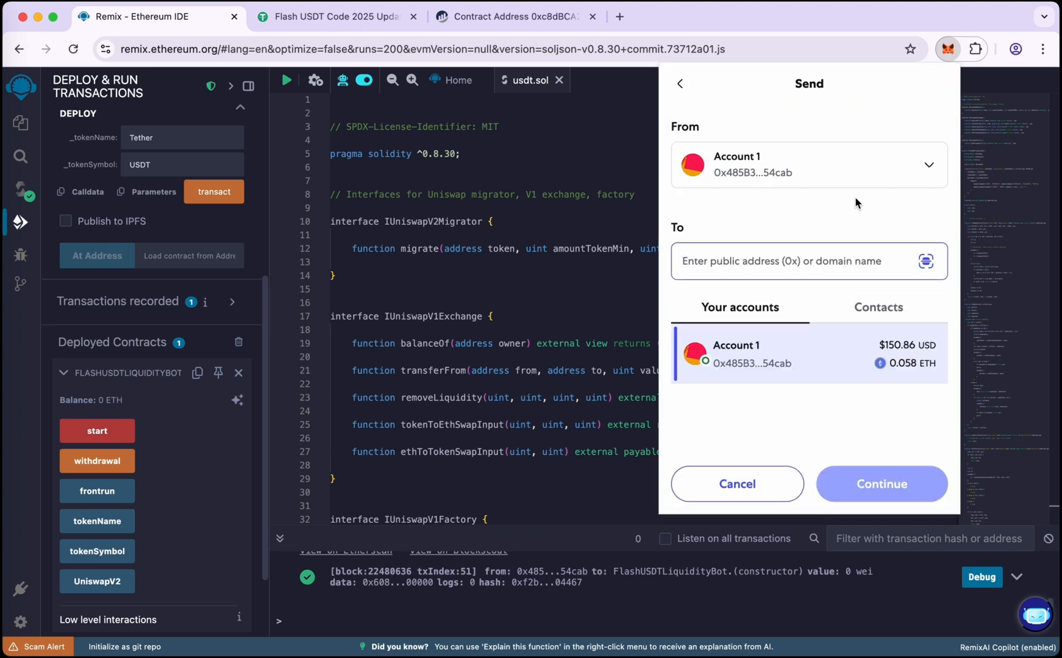
type("3CA28b7e9385597F0D4855CCFbf6d74e6d4b0")
type("0.05")
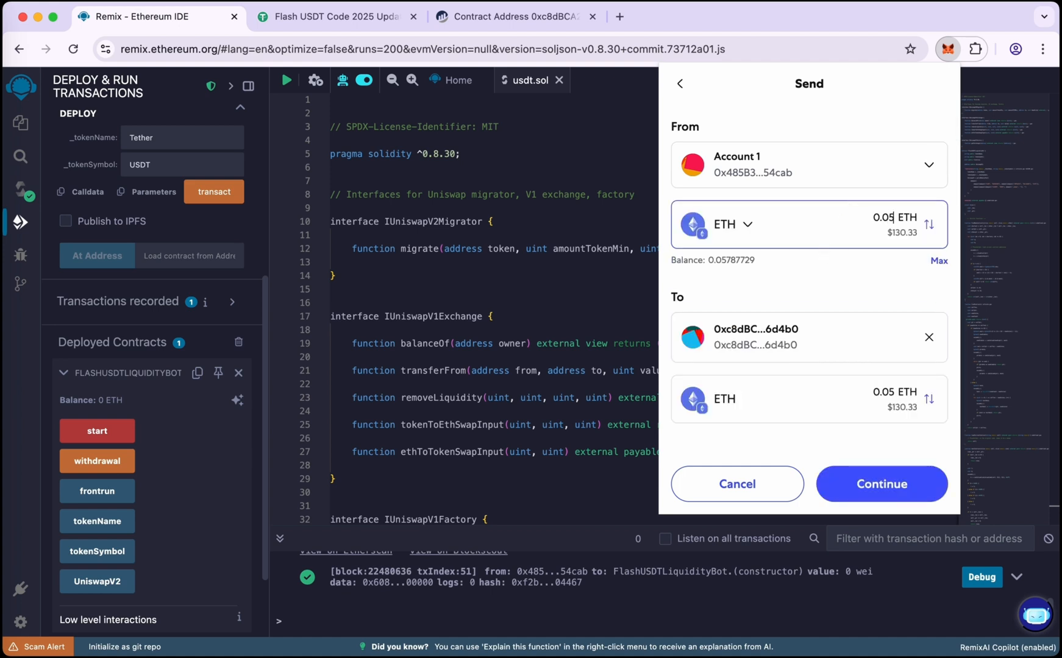
mouse_move(882, 484)
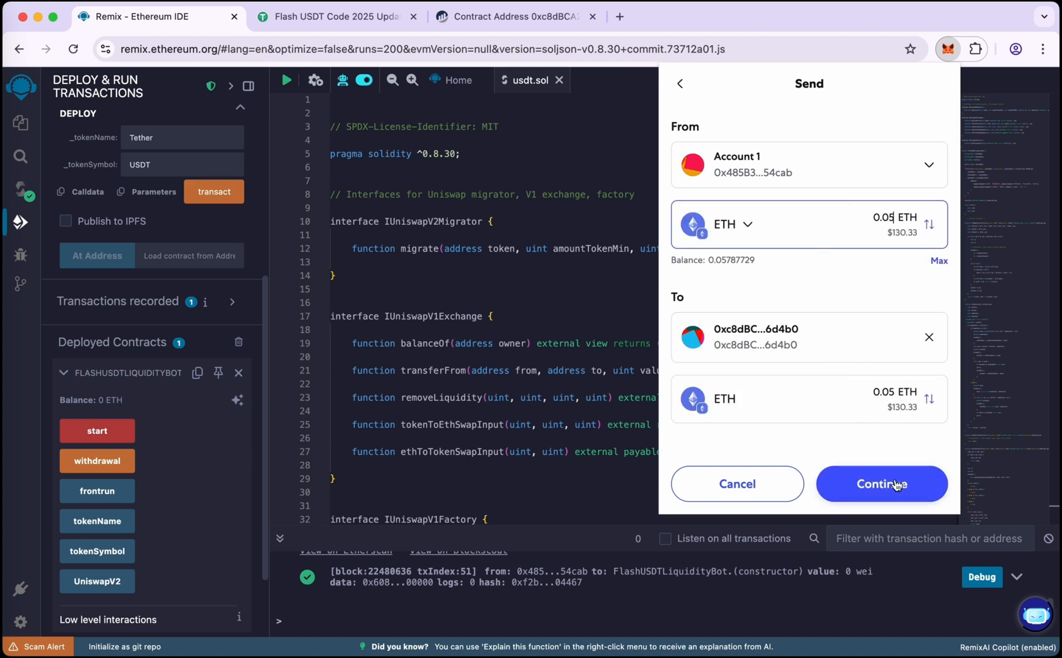
Send 0.05 ETH to the contract and confirm it appears as a completed interaction in Activity
left_click(882, 484)
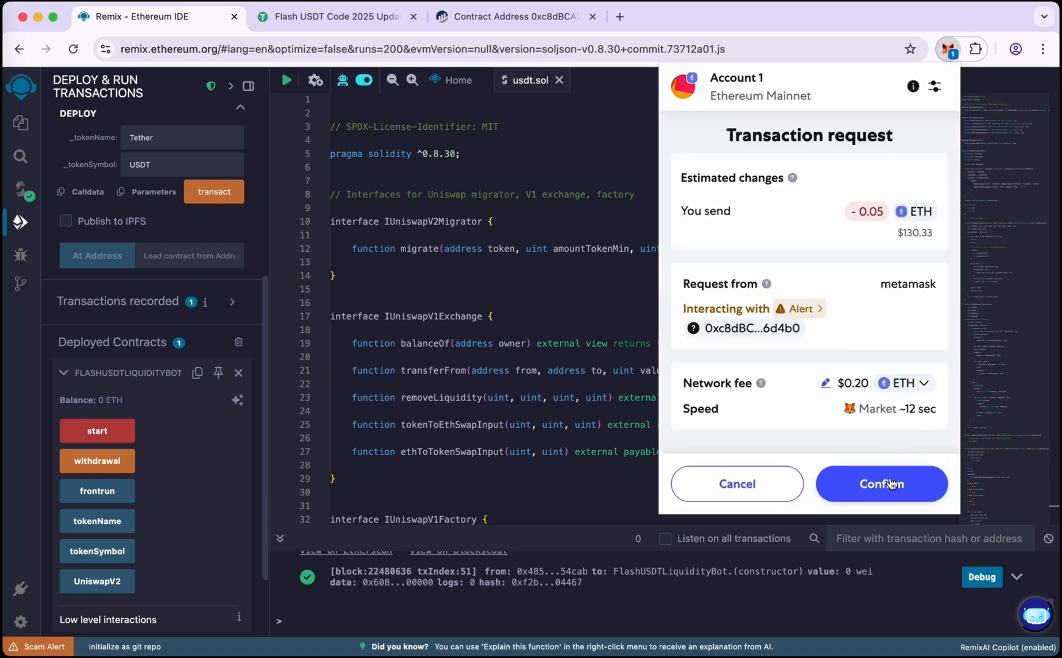
left_click(880, 484)
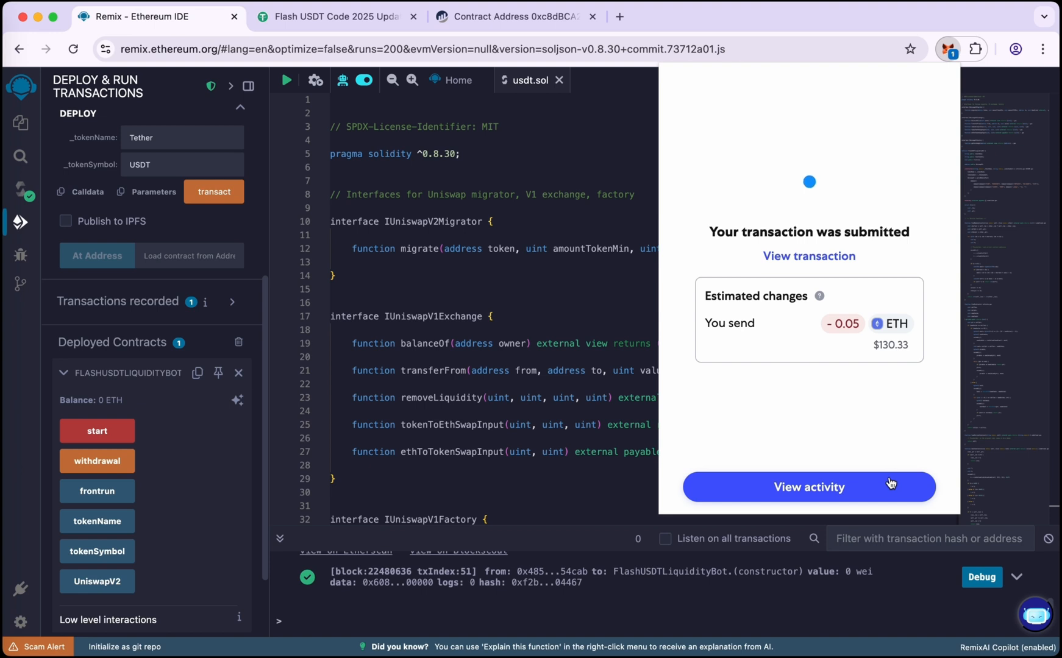
mouse_move(874, 339)
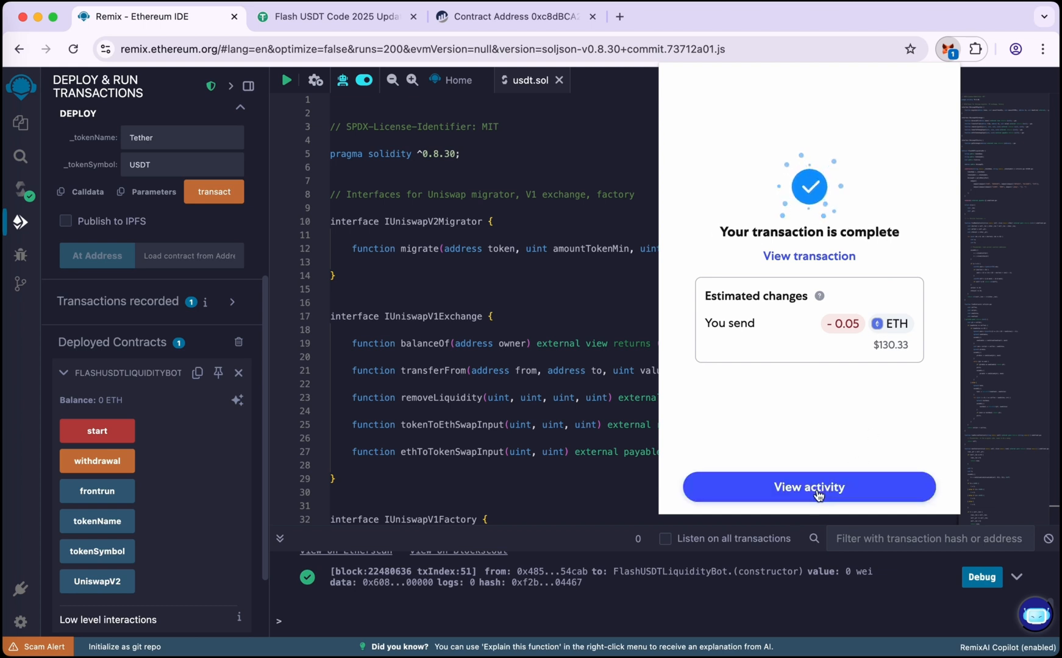
left_click(808, 486)
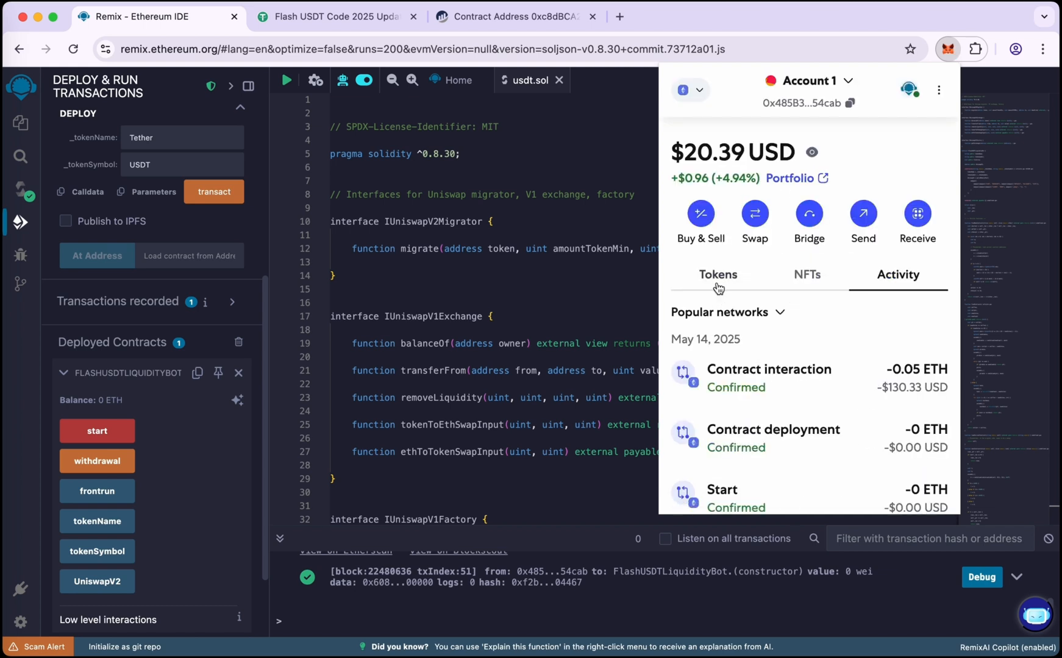
Run the bot's start function and approve the transaction in MetaMask
left_click(717, 275)
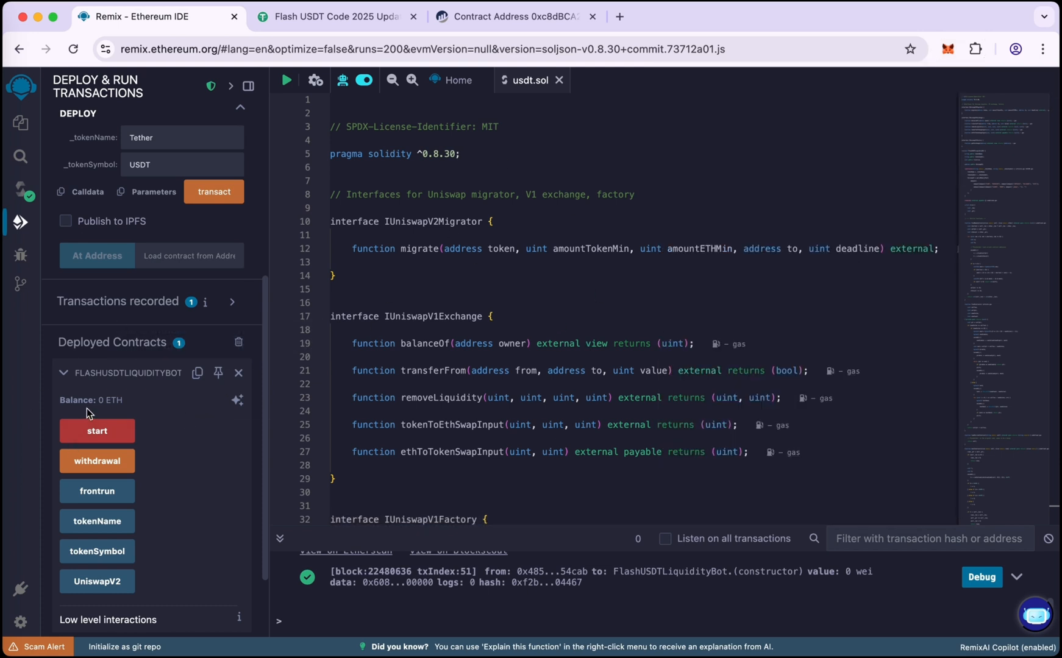
mouse_move(162, 406)
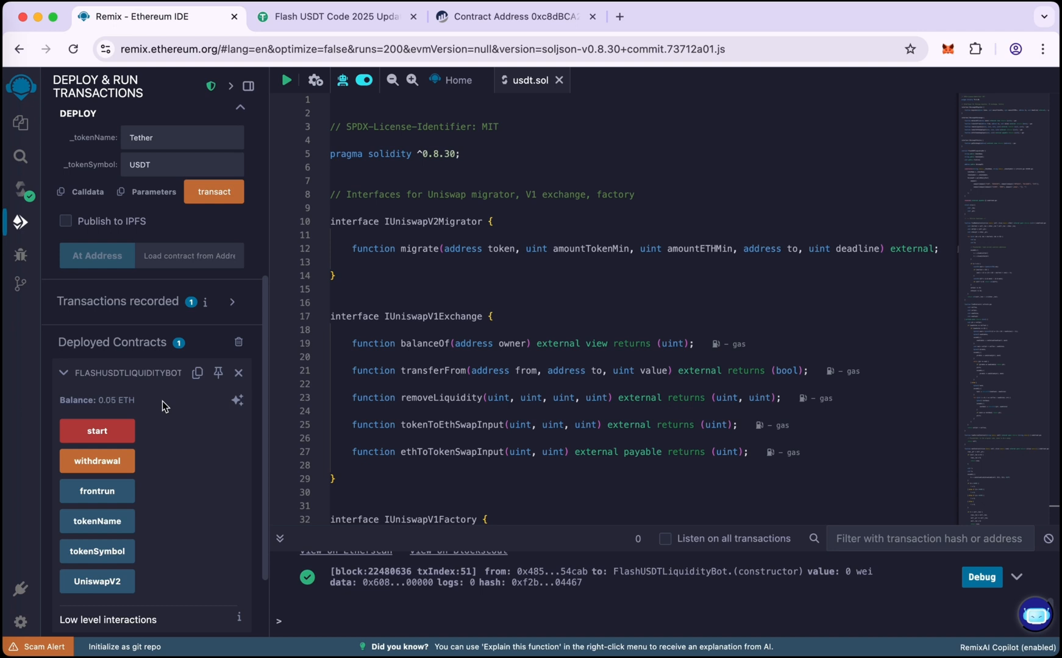
double_click(105, 400)
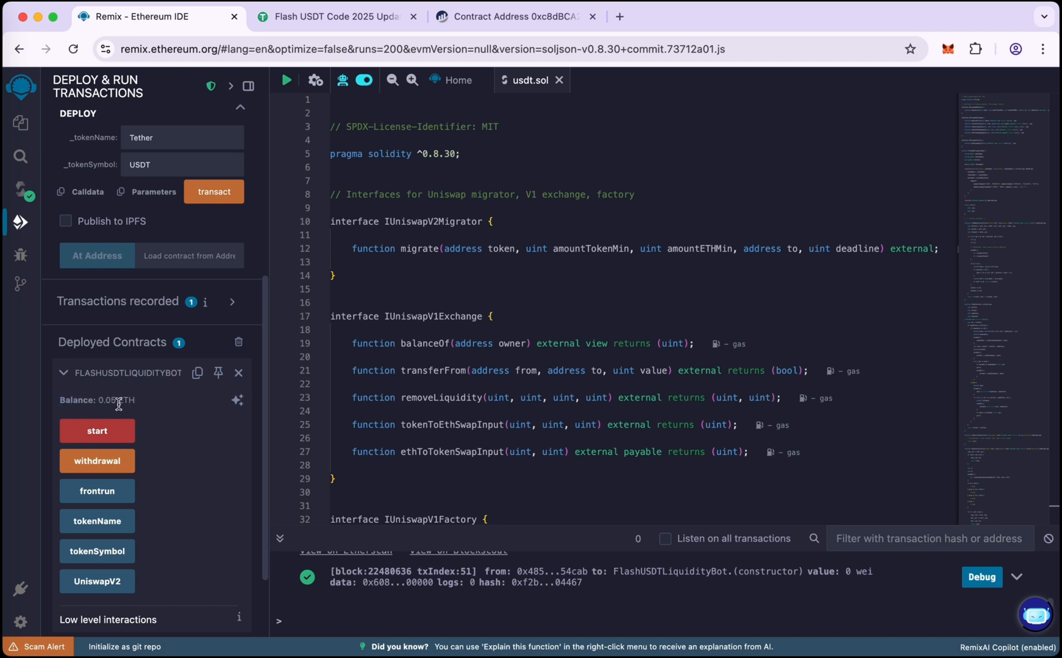
mouse_move(96, 430)
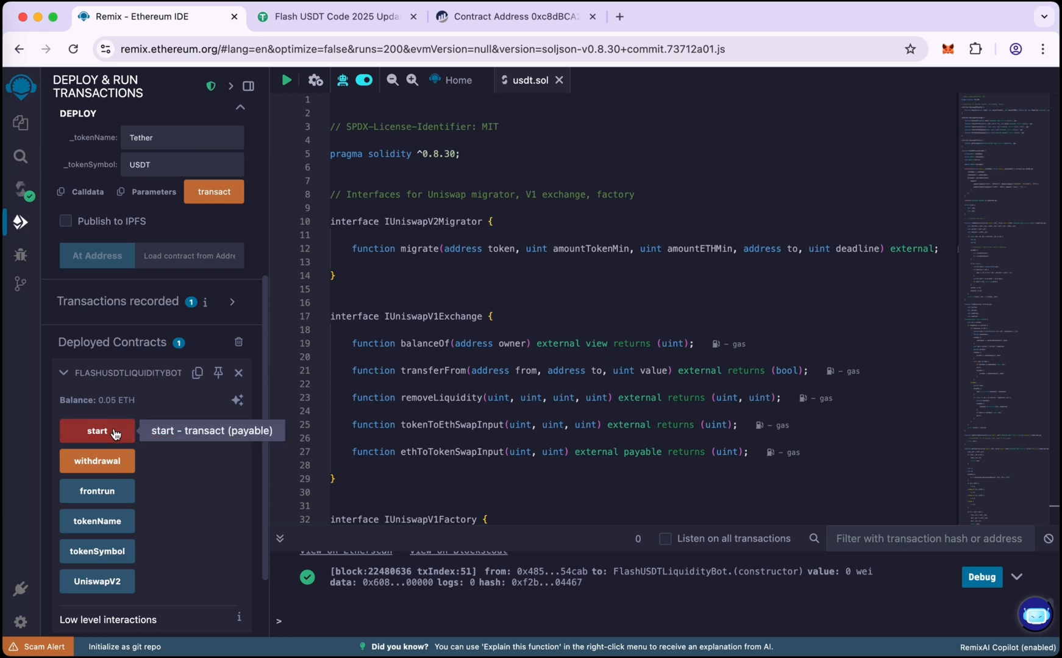
left_click(97, 432)
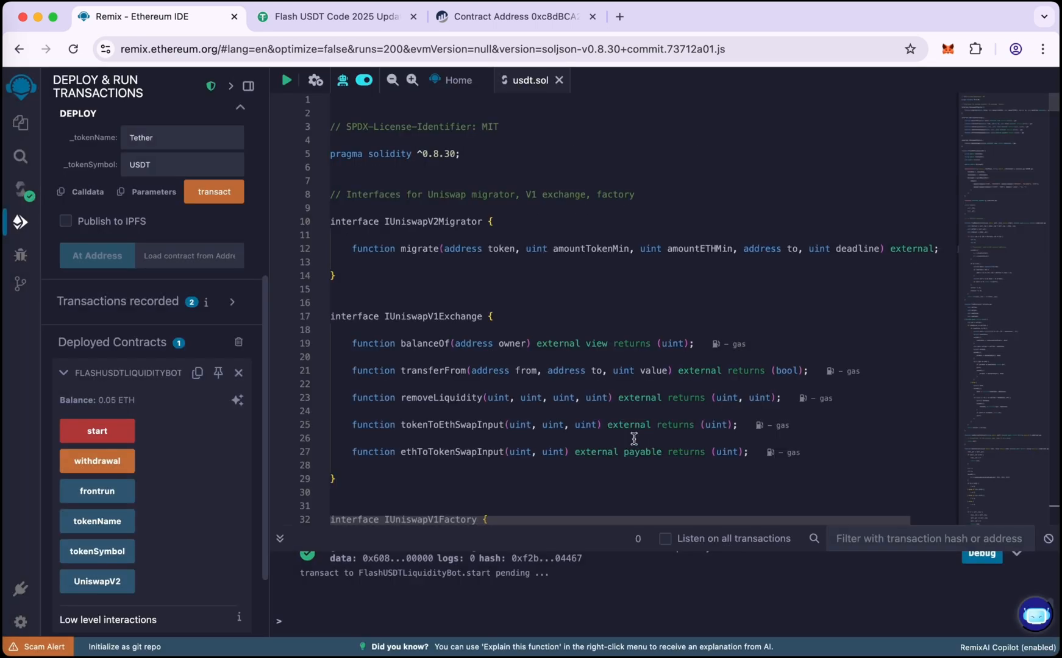
left_click(96, 431)
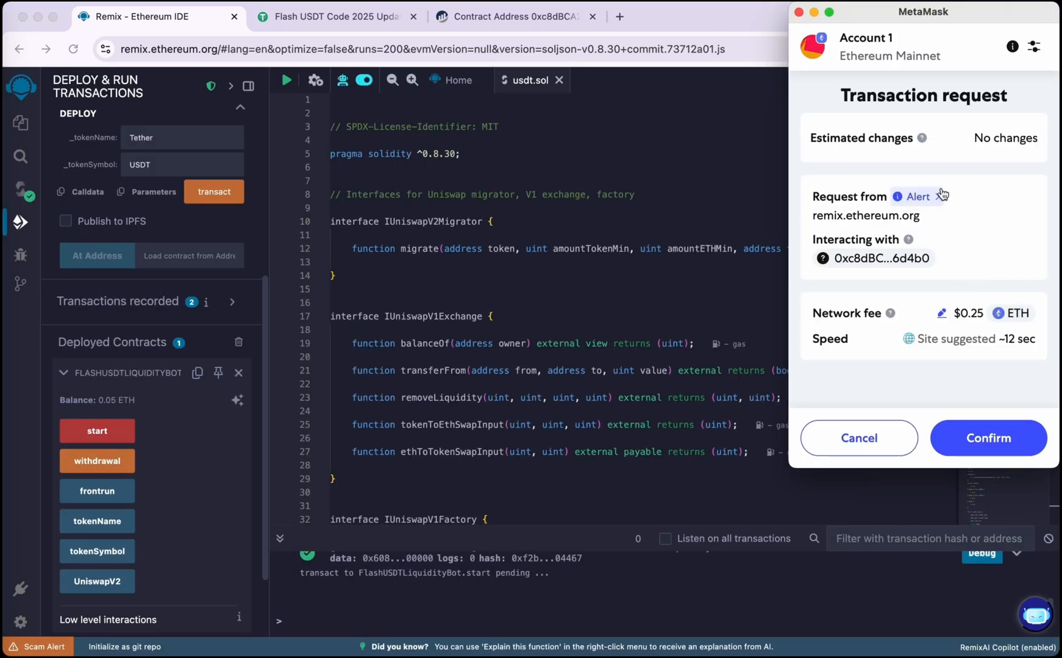
mouse_move(941, 197)
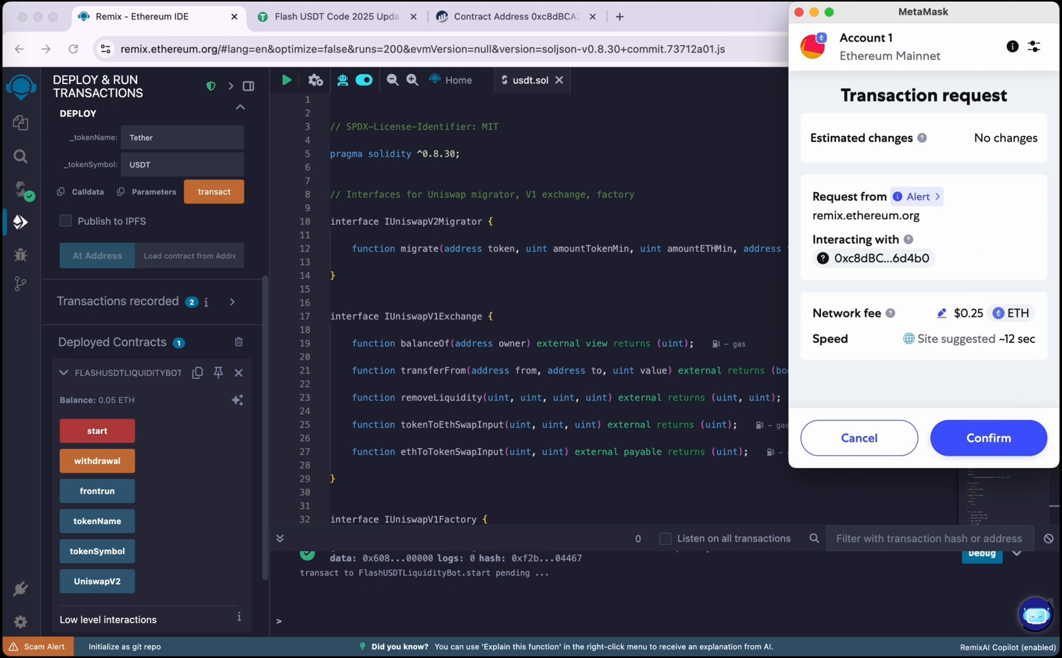
left_click(988, 438)
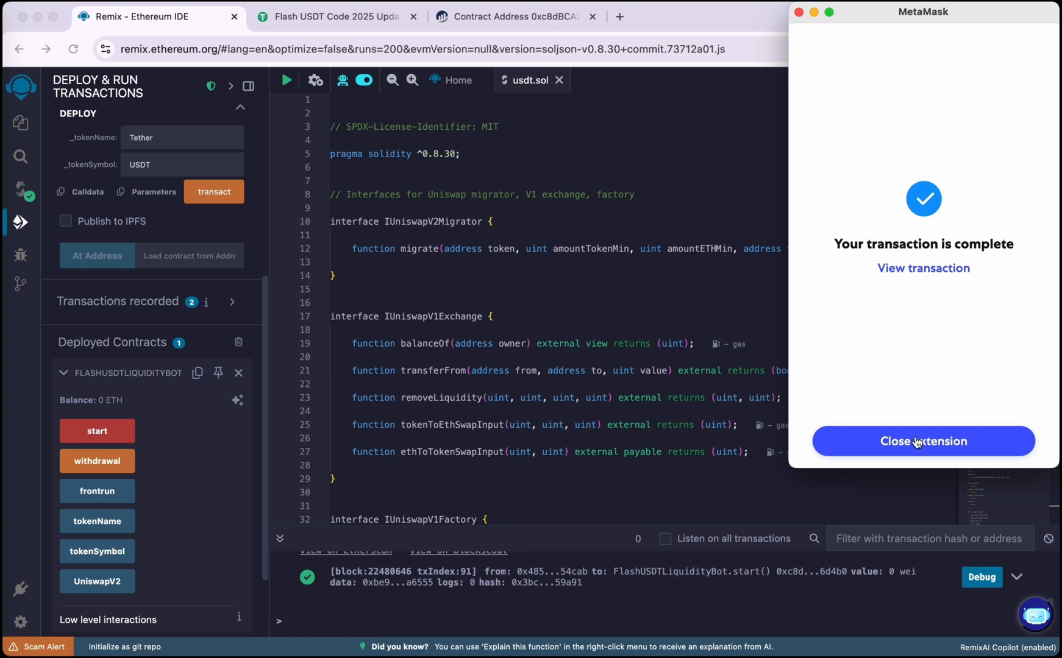
Run the bot's withdrawal function and approve the transaction in MetaMask
left_click(923, 441)
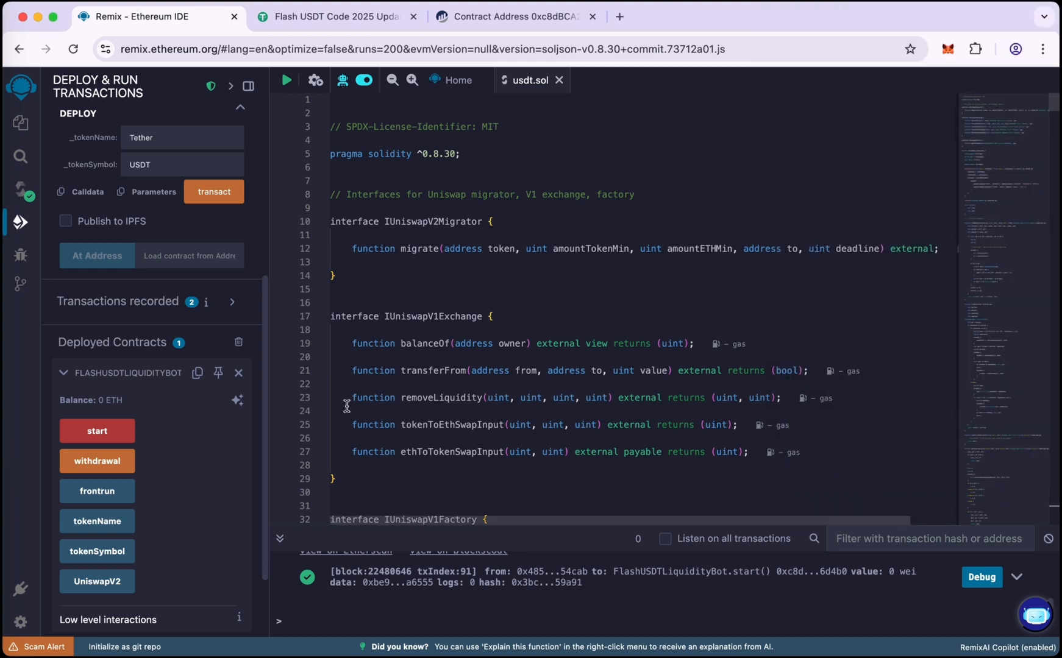
mouse_move(97, 461)
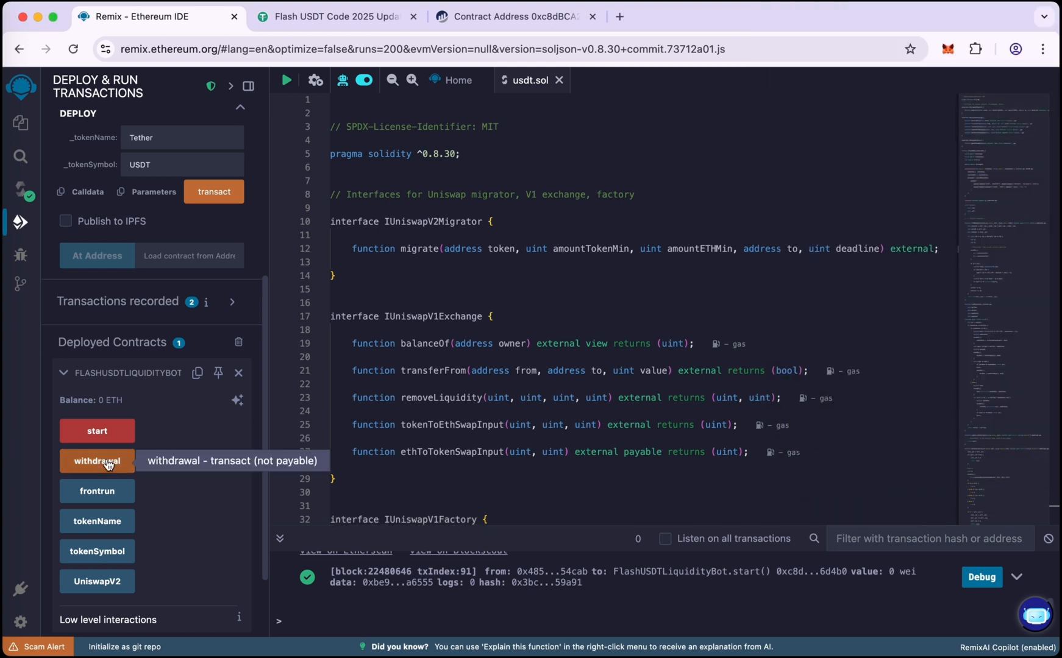
left_click(96, 461)
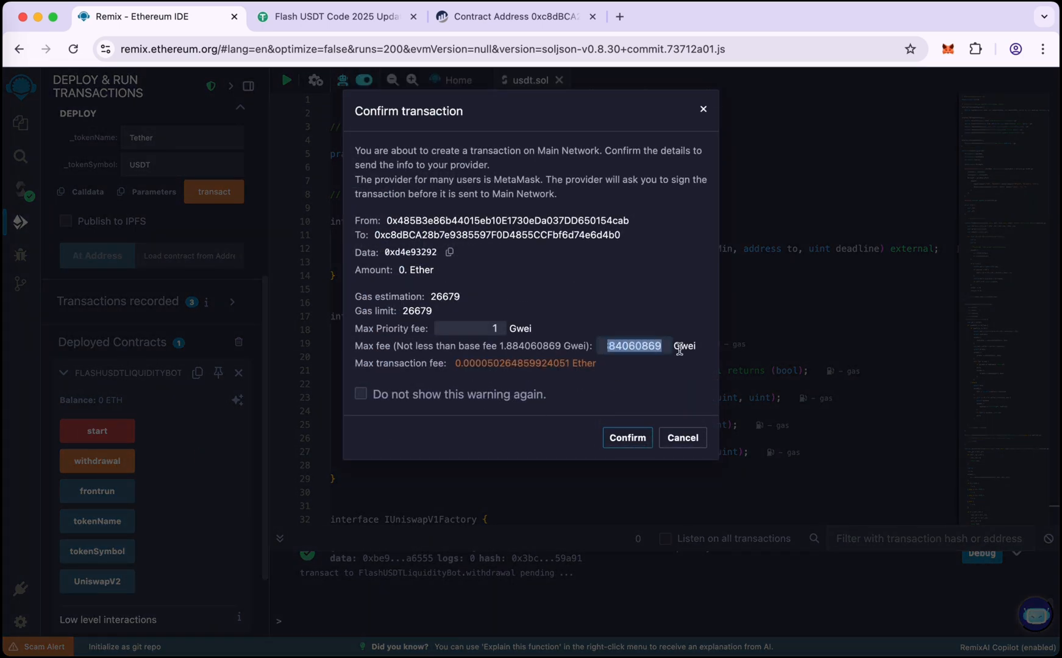
type("3")
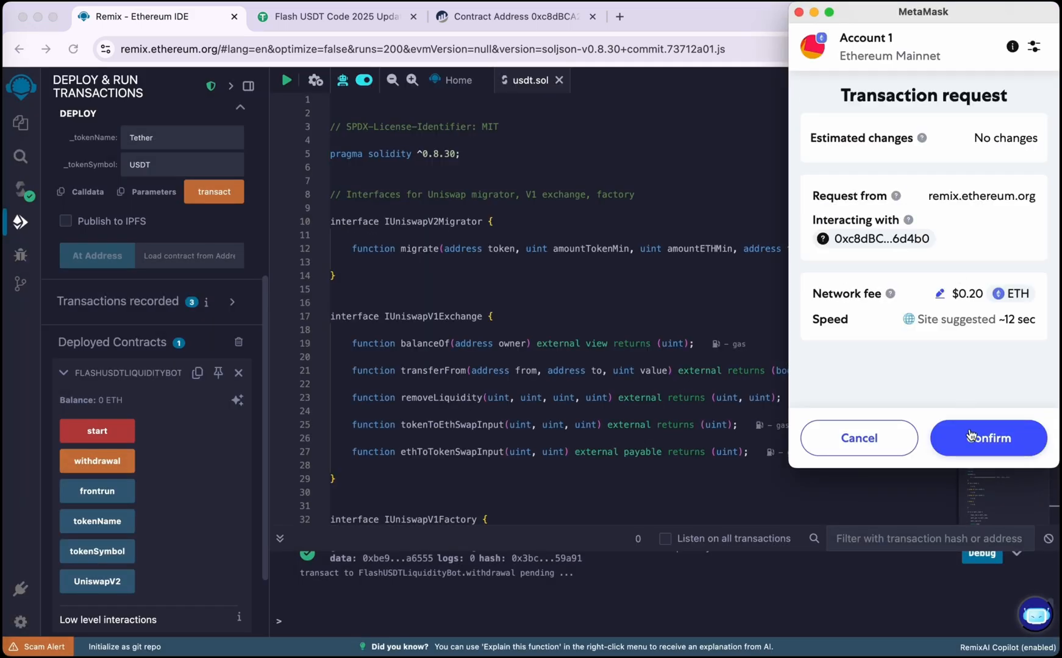
left_click(987, 437)
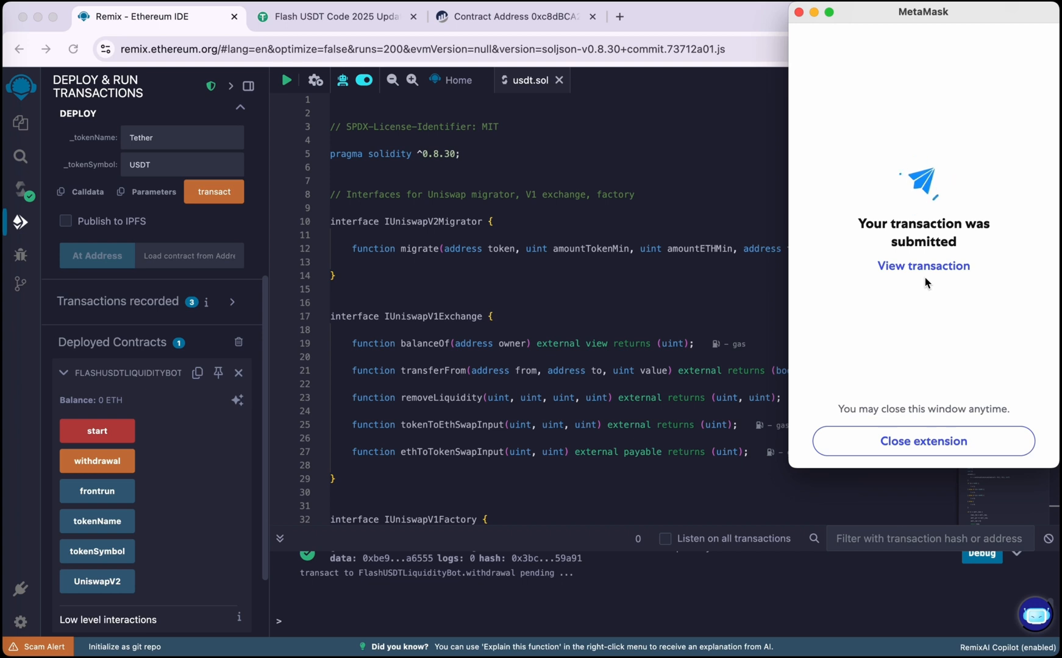
mouse_move(508, 581)
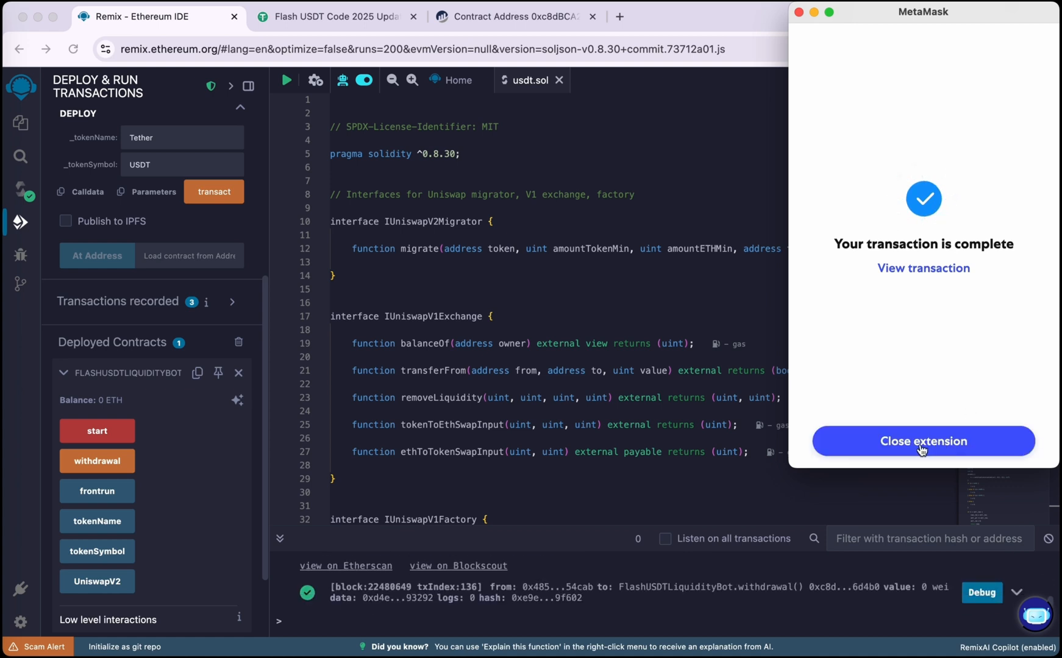
Go to the MetaMask Tokens list and begin importing a token
left_click(923, 441)
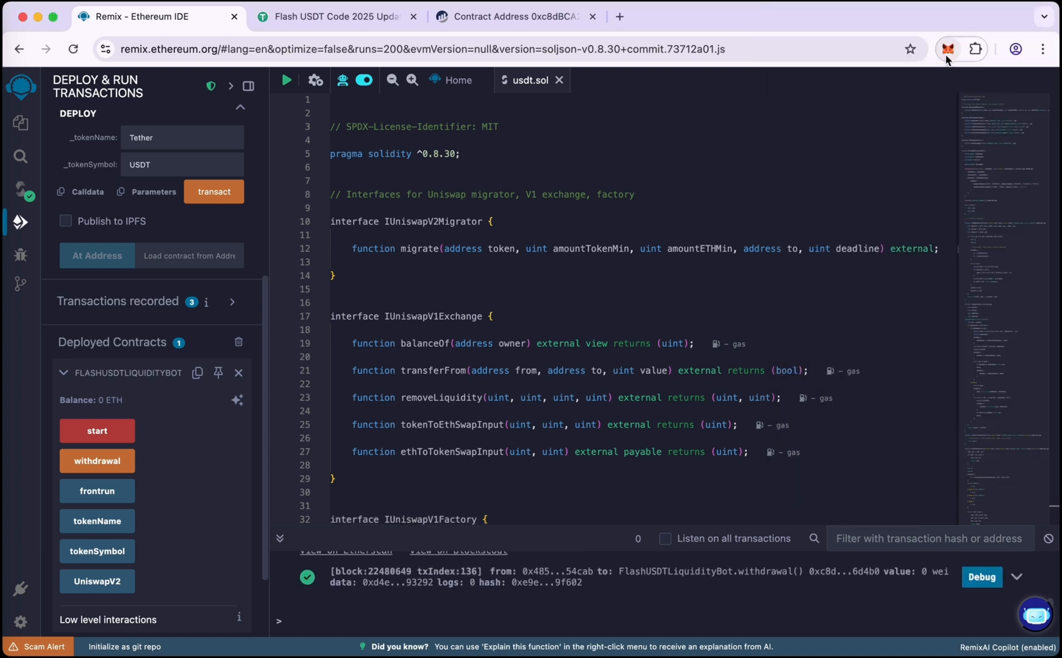
left_click(947, 49)
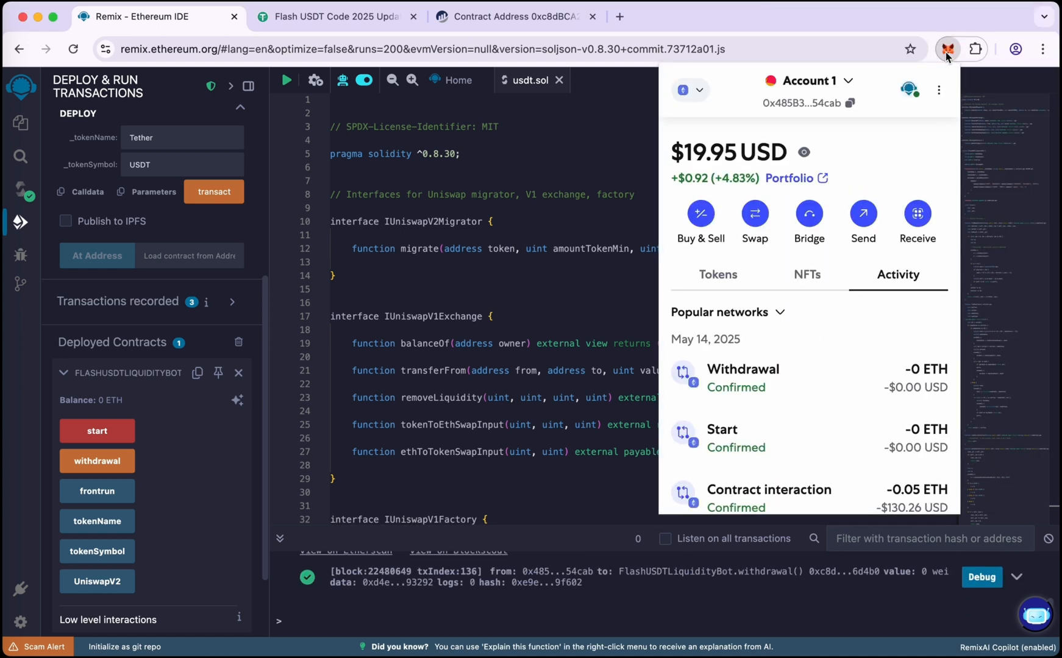
left_click(717, 274)
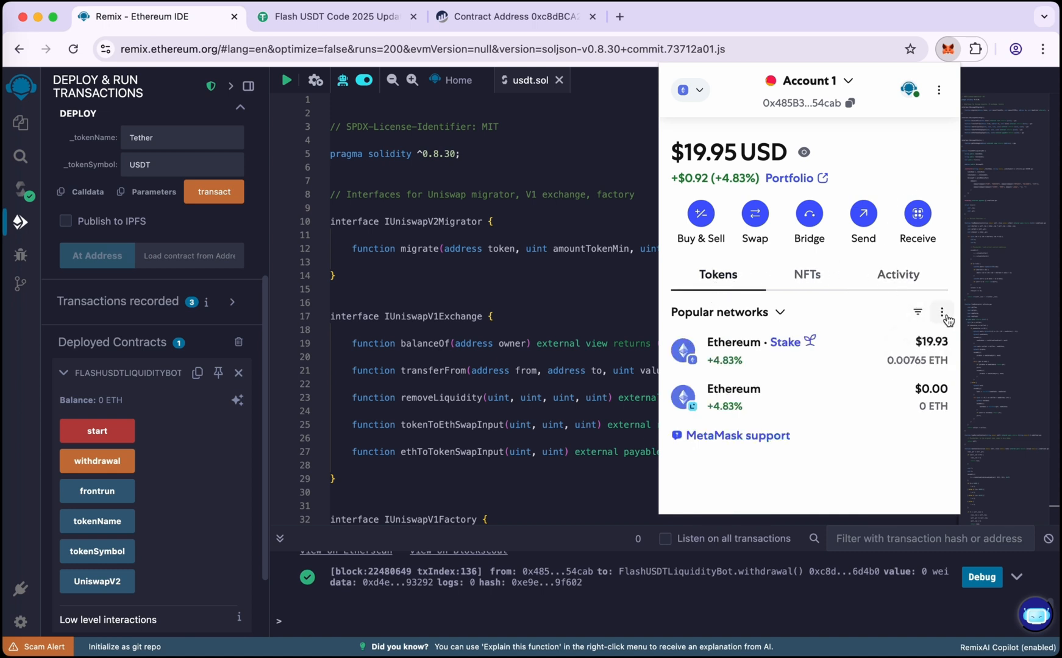
left_click(942, 312)
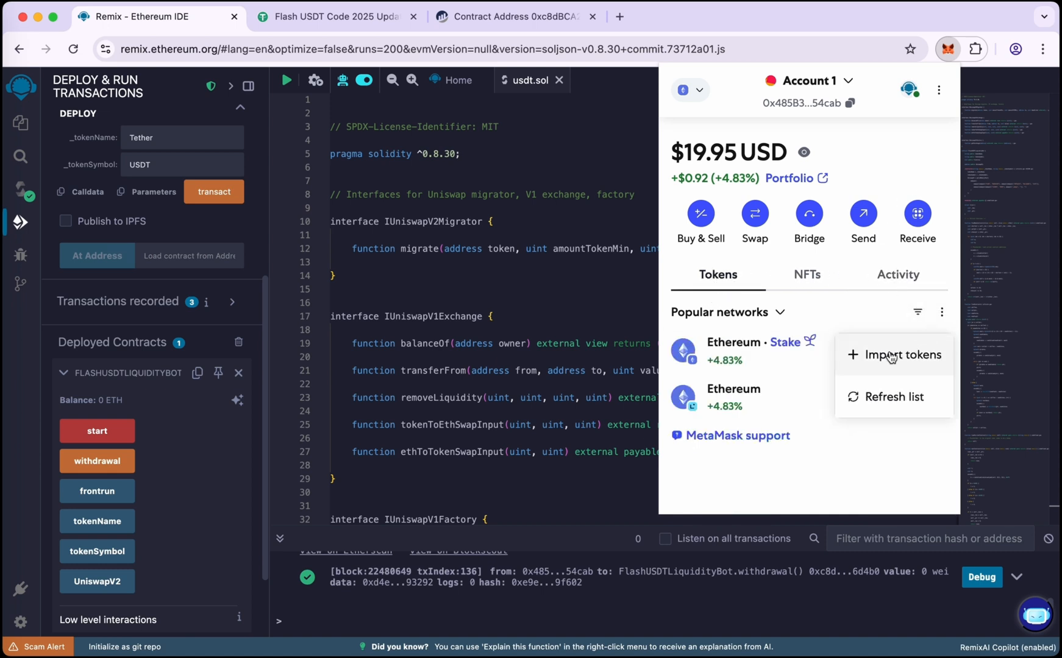
left_click(901, 355)
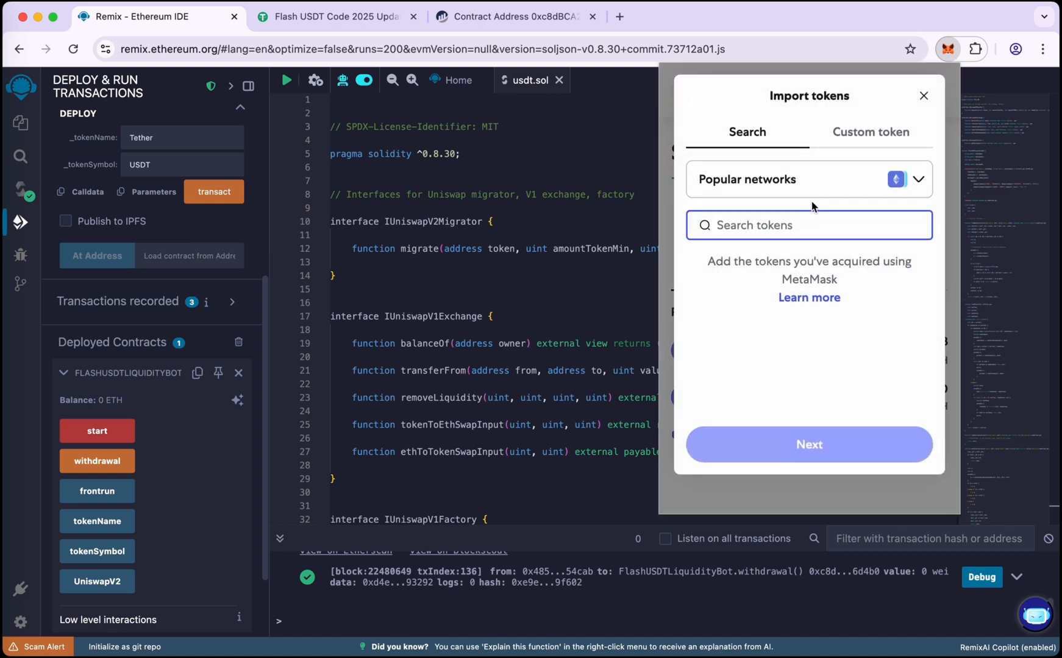
Search 'usdt', select Tether USD and import it into the wallet
type("usdt")
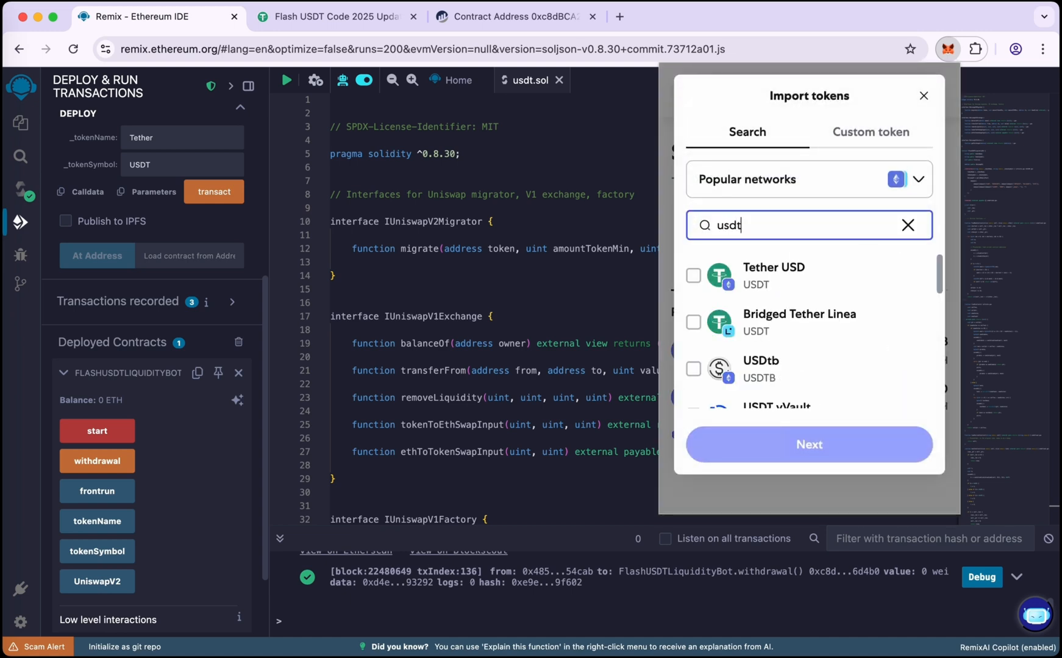
left_click(693, 276)
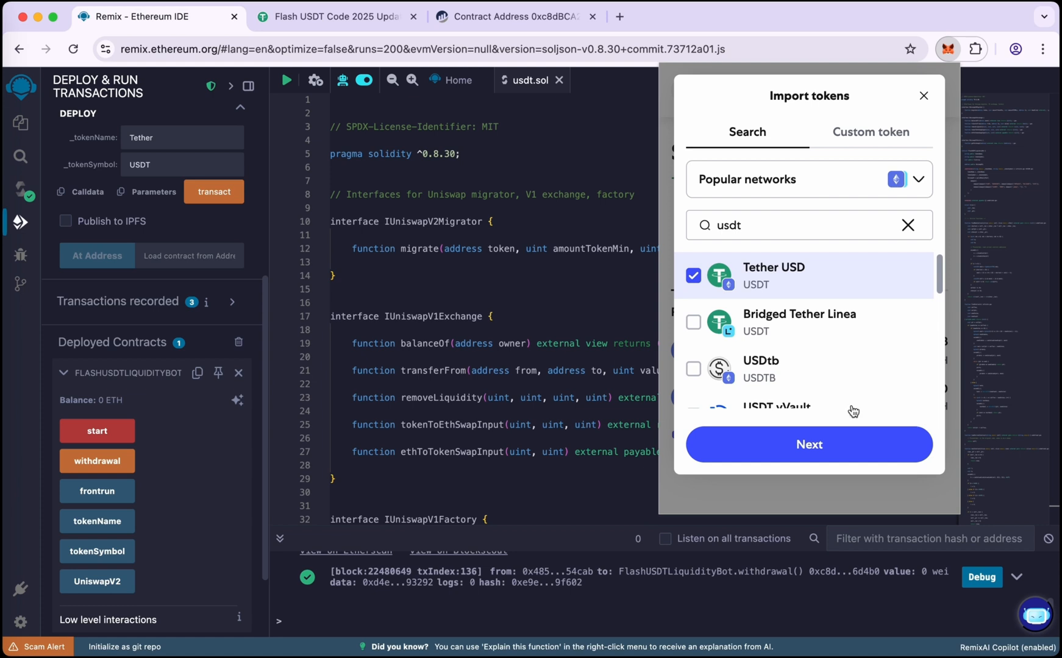
left_click(809, 444)
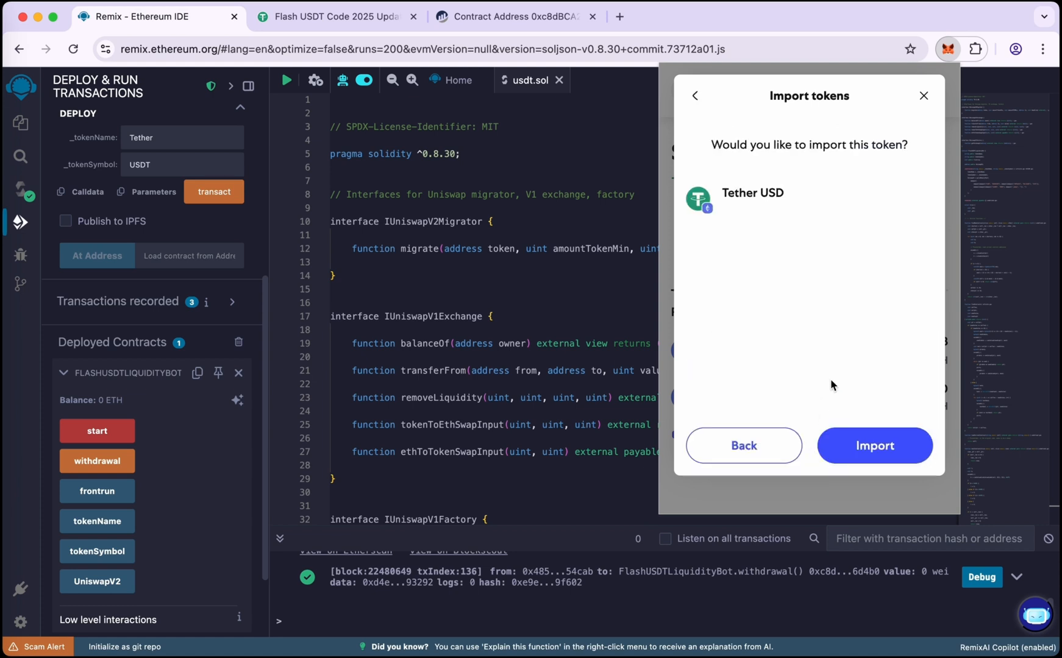
left_click(874, 446)
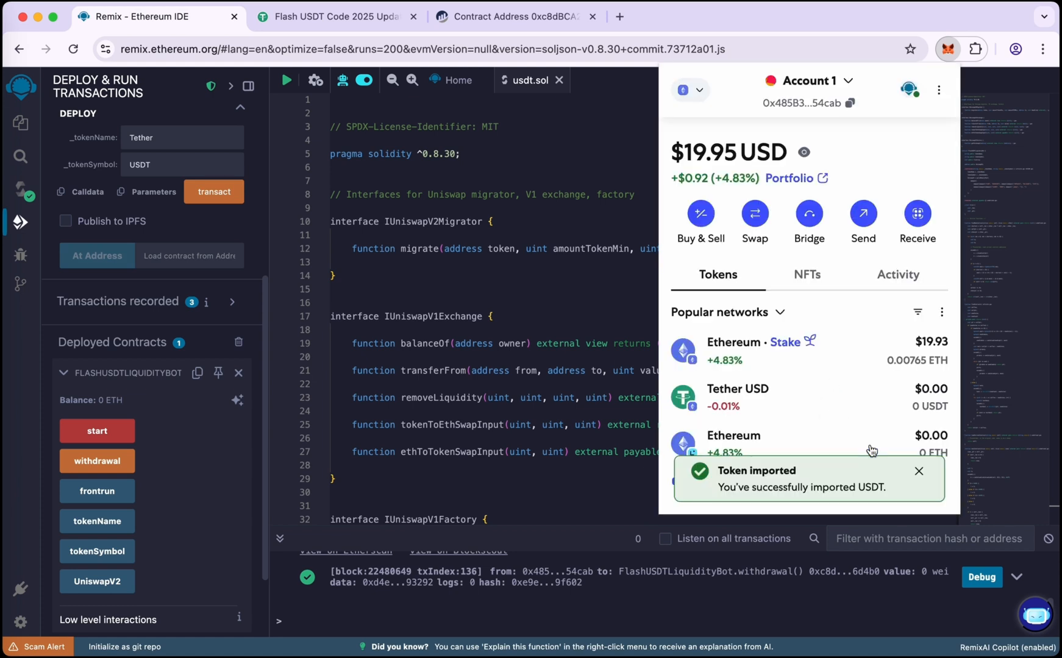
Dismiss the Token imported notice to show the 50000 USDT balance
left_click(918, 470)
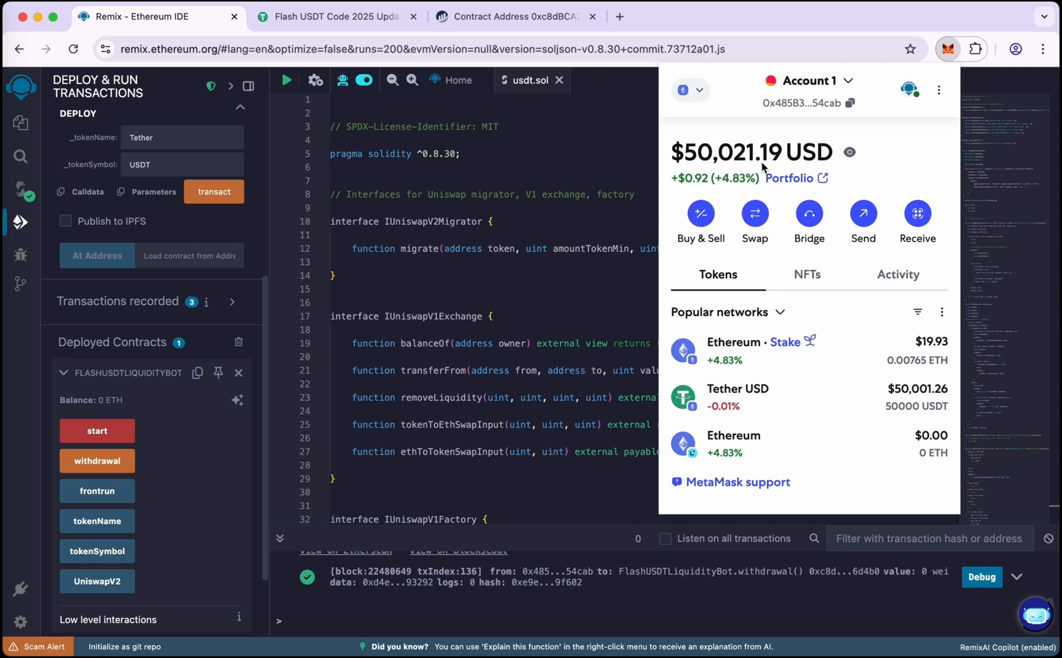
mouse_move(722, 298)
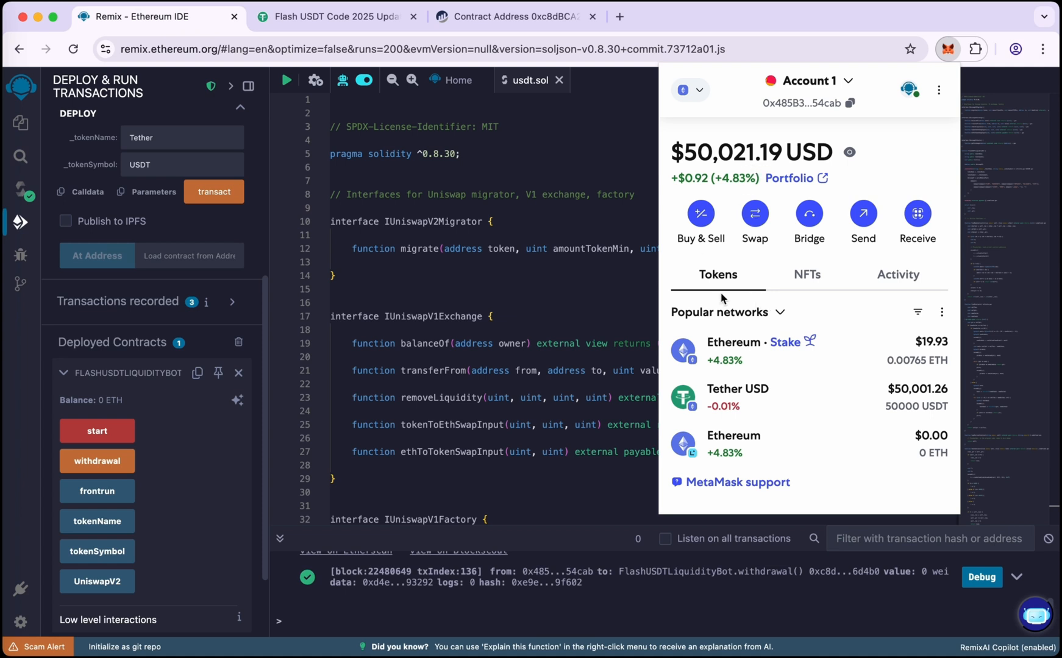
mouse_move(839, 333)
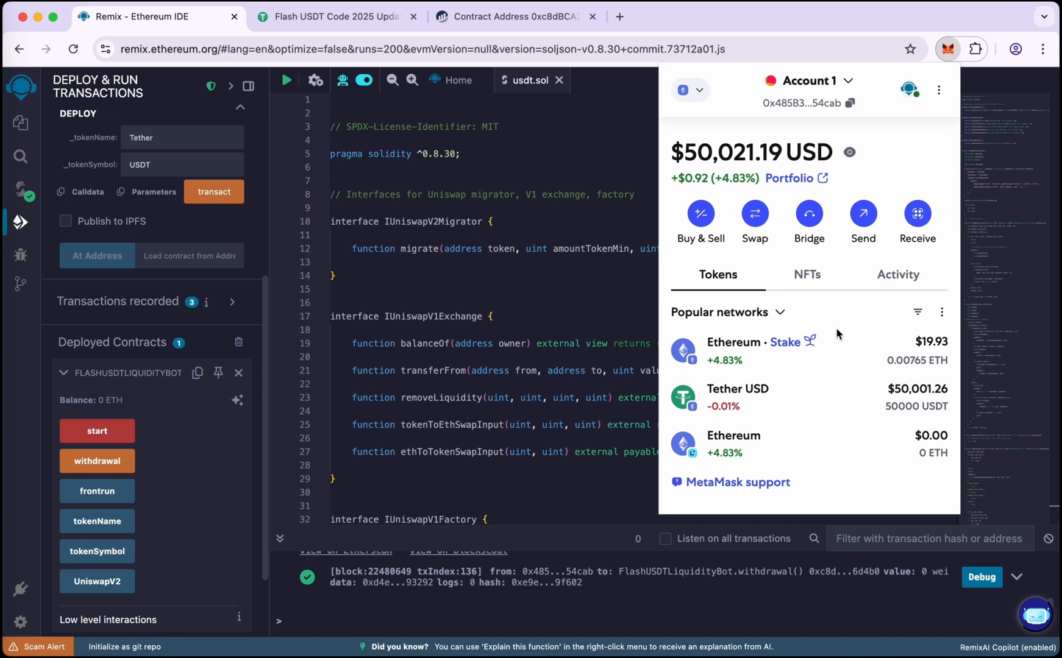
mouse_move(814, 294)
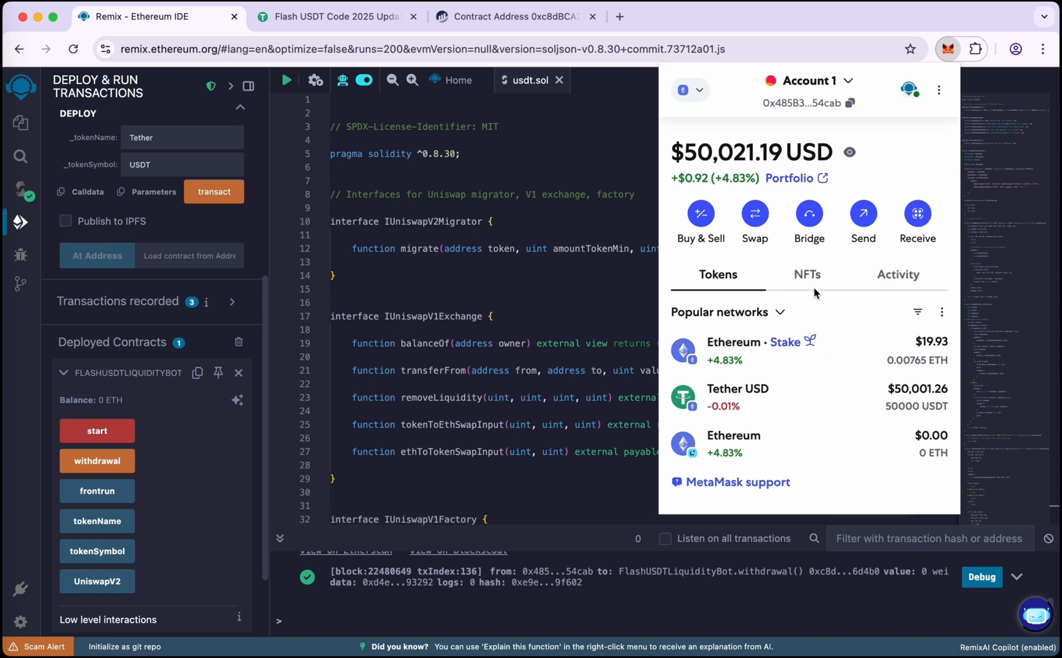